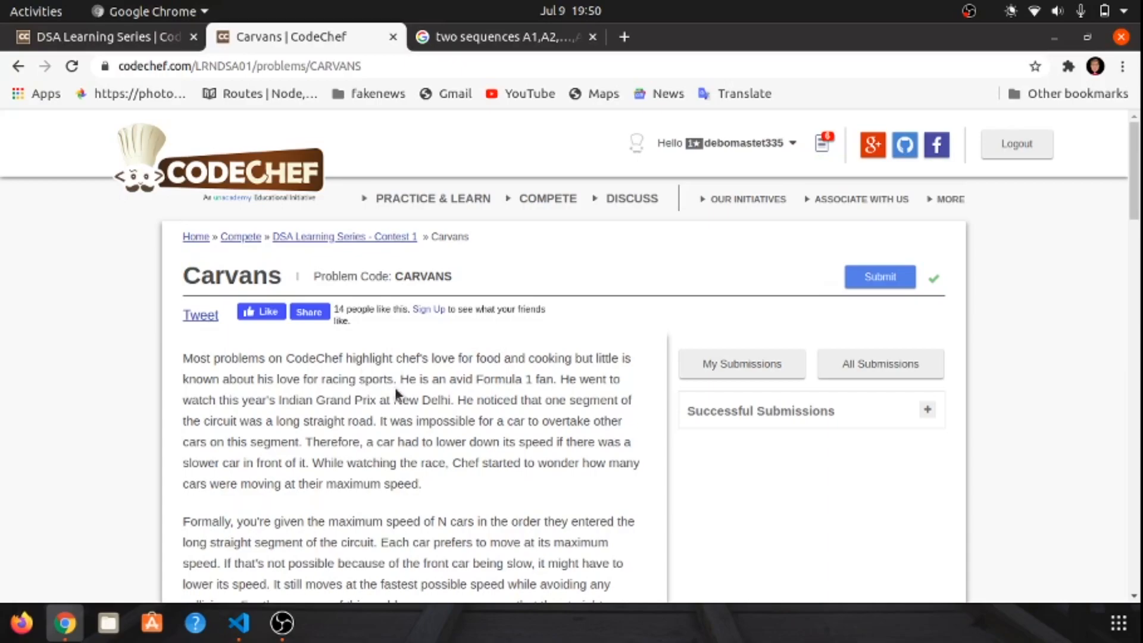
- Highlight and release the sentence about a car slowing down behind a slower car
{"action": "scroll", "scroll_direction": "down", "scroll_amount": 3}
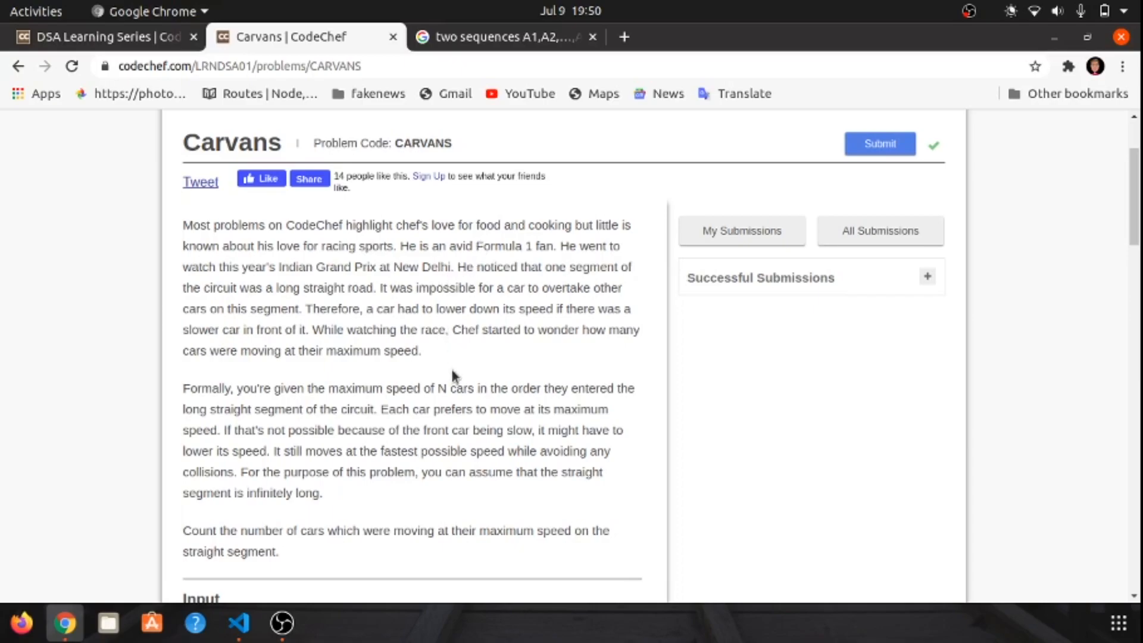
{"action": "mouse_move", "coordinate": [479, 408]}
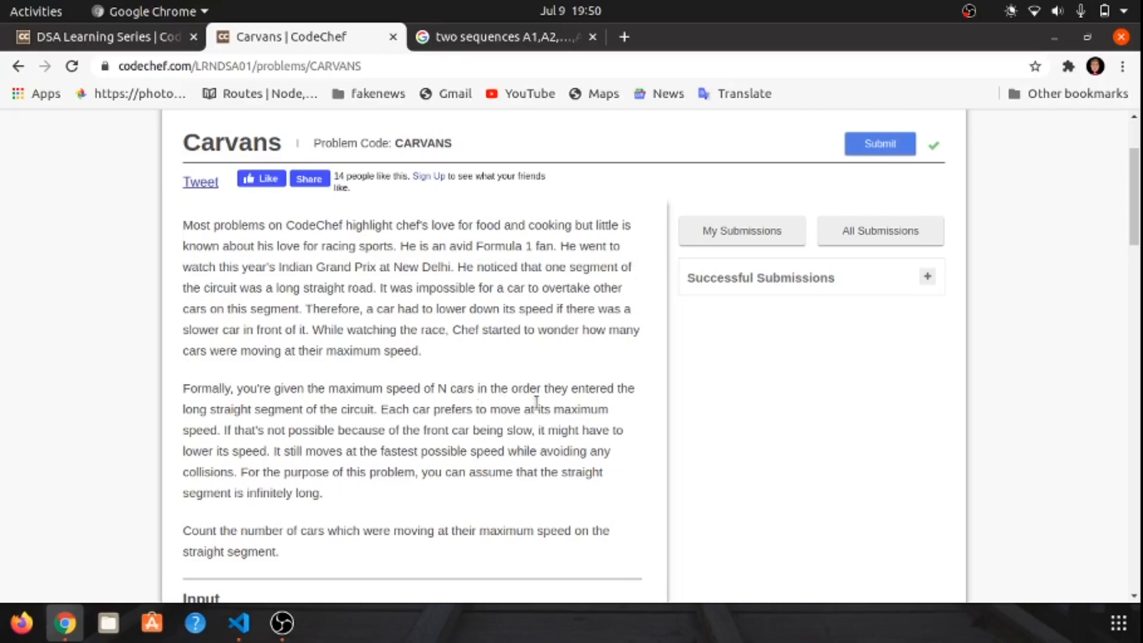
{"action": "mouse_move", "coordinate": [308, 229]}
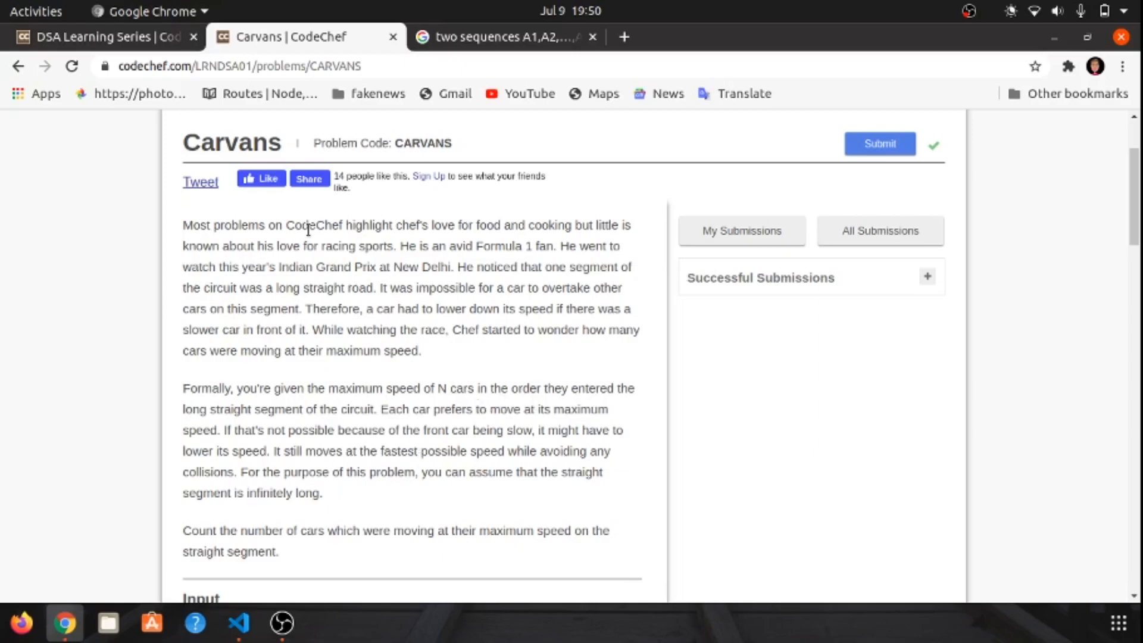
{"action": "mouse_move", "coordinate": [443, 284]}
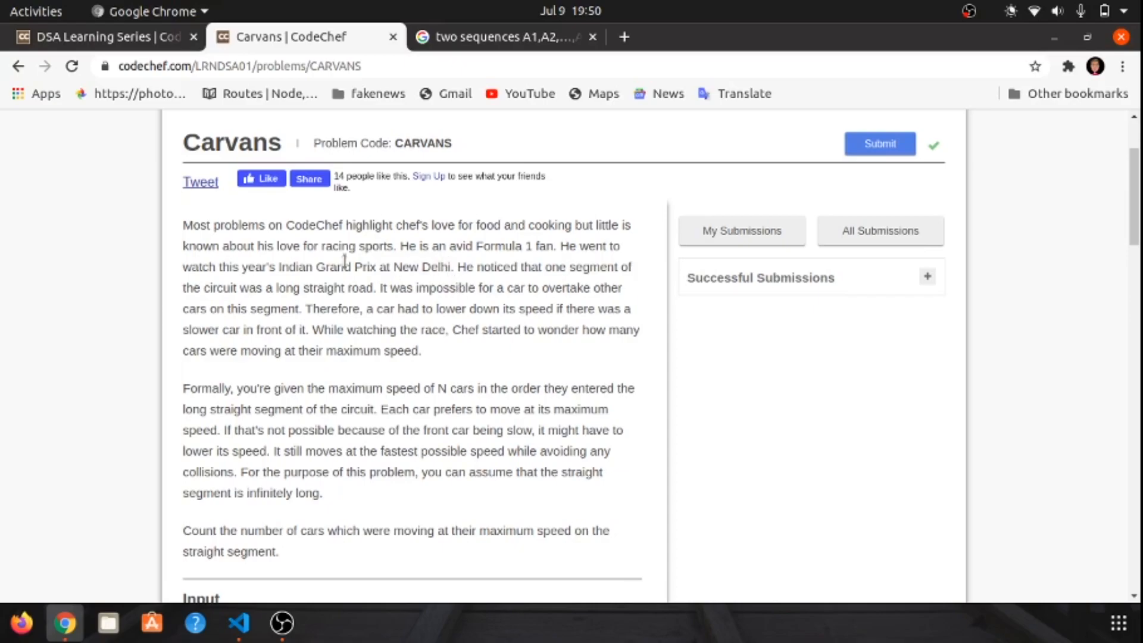
{"action": "mouse_move", "coordinate": [456, 266]}
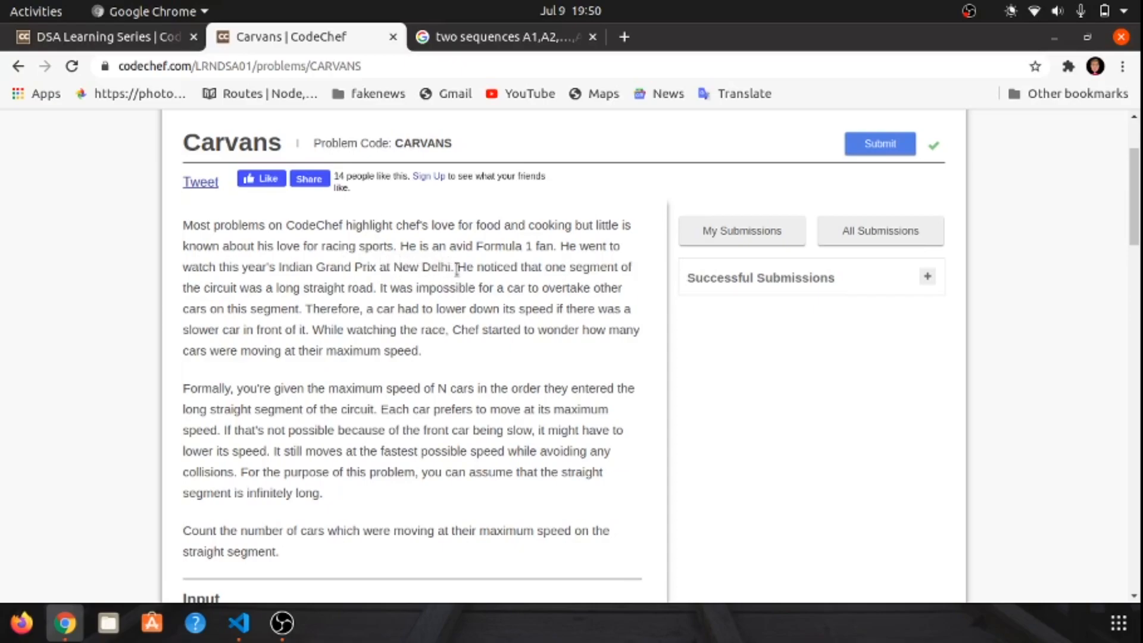
{"action": "mouse_move", "coordinate": [511, 305]}
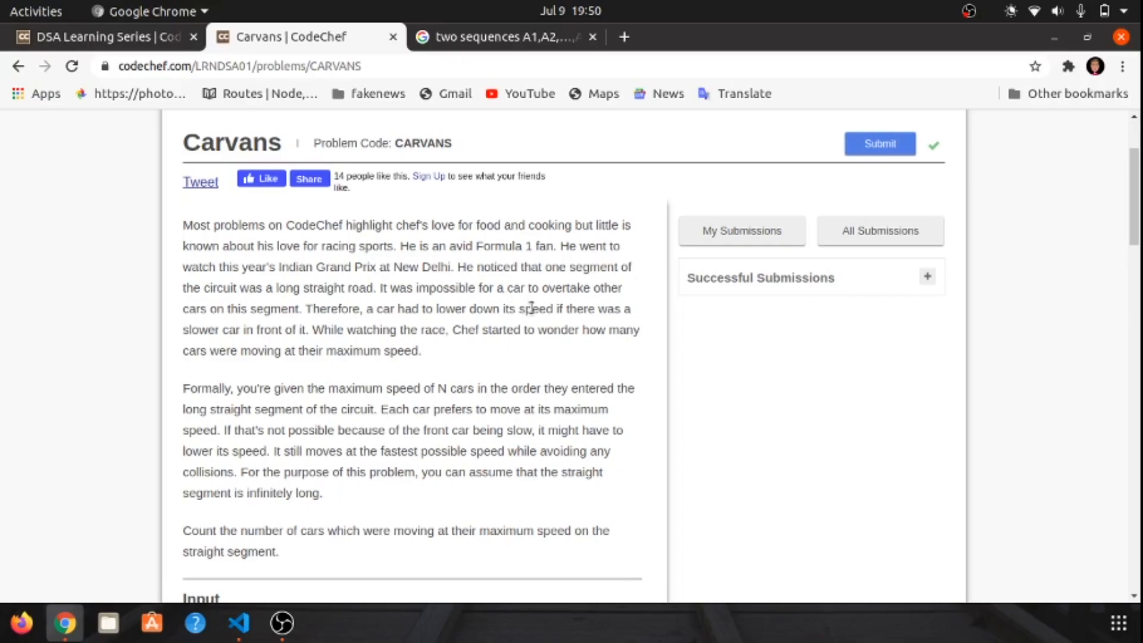
{"action": "mouse_move", "coordinate": [398, 347]}
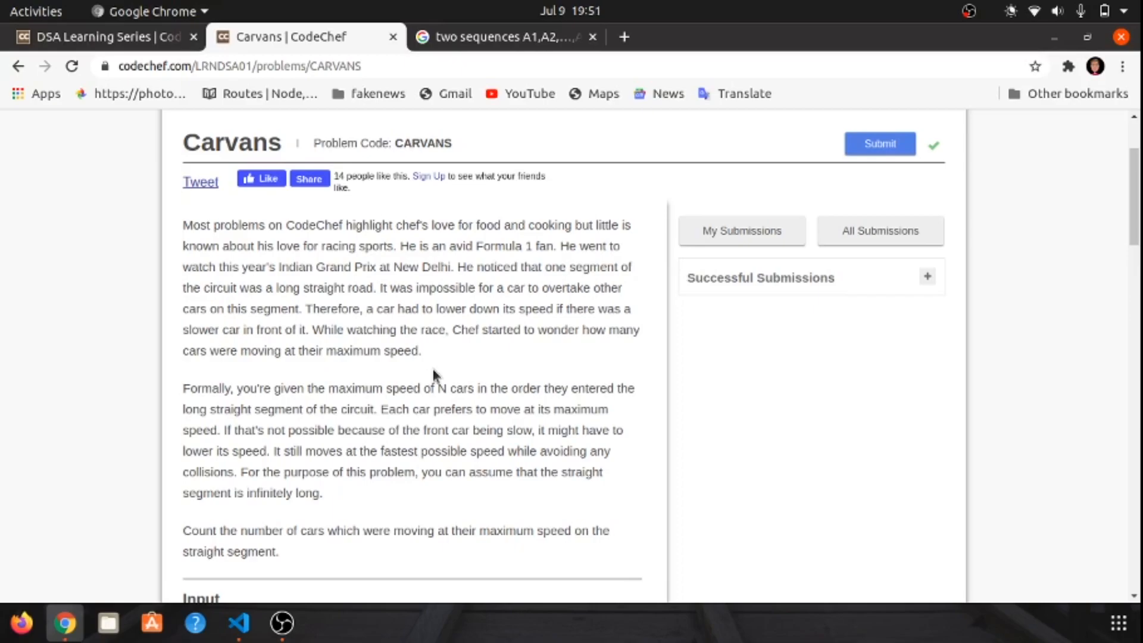
{"action": "scroll", "scroll_direction": "down", "scroll_amount": 3}
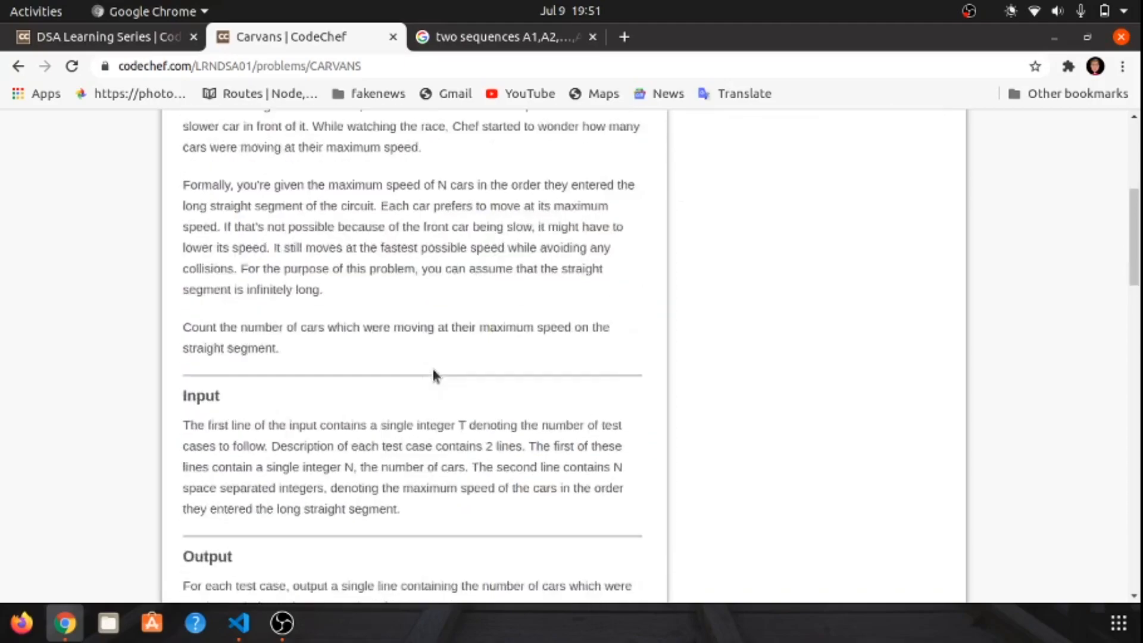
{"action": "scroll", "scroll_direction": "up", "scroll_amount": 3}
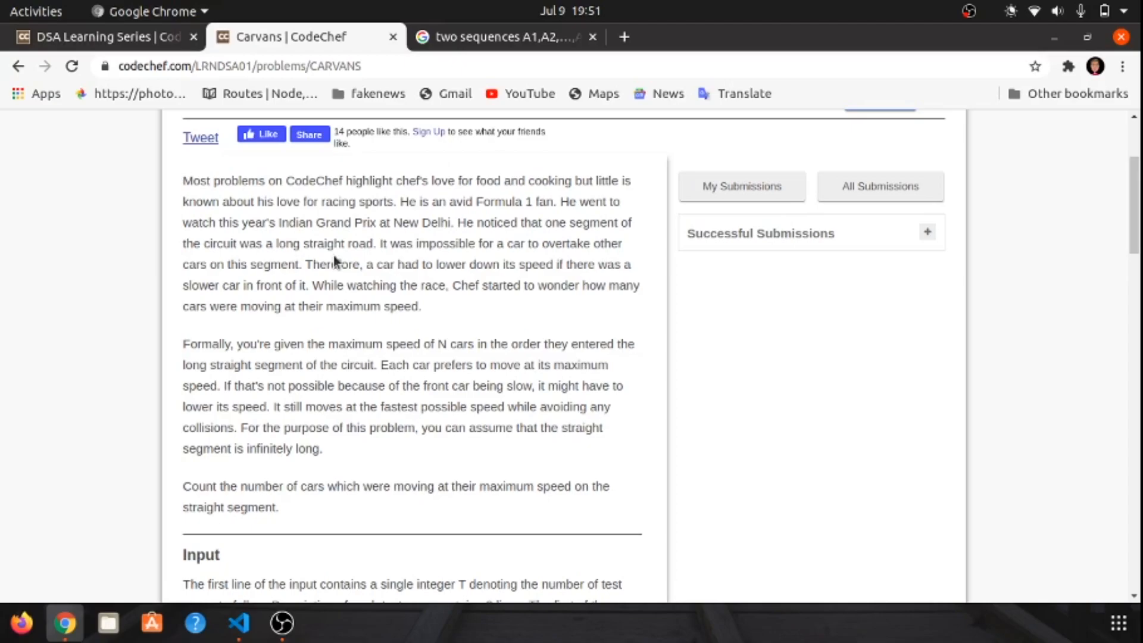
{"action": "left_click_drag", "start_coordinate": [366, 264], "coordinate": [437, 265]}
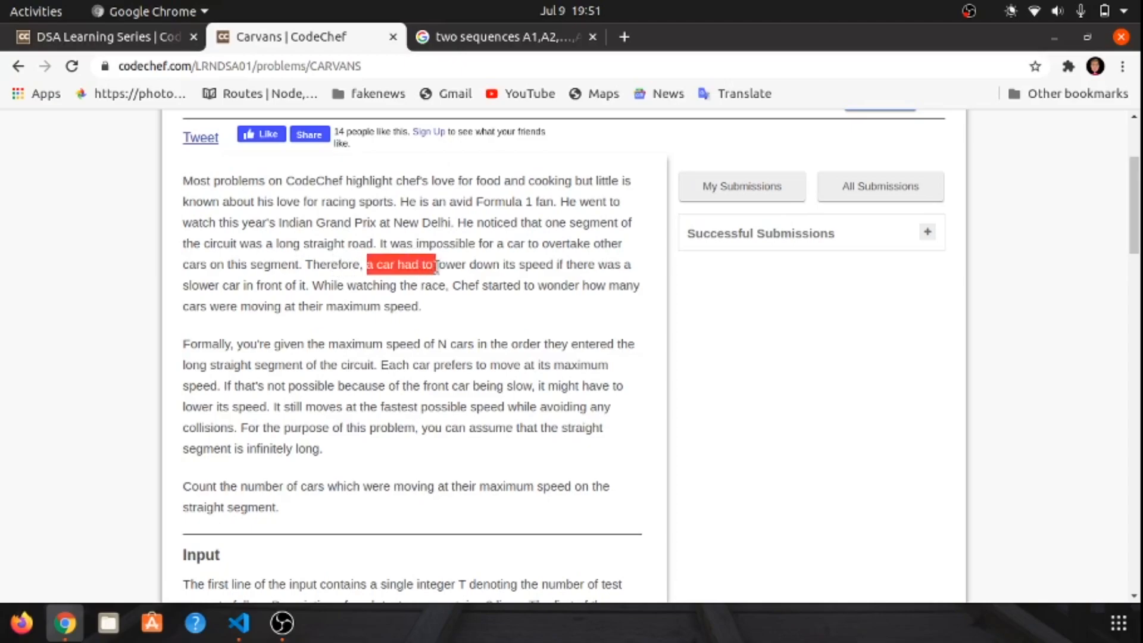
{"action": "left_click_drag", "start_coordinate": [436, 265], "coordinate": [310, 284]}
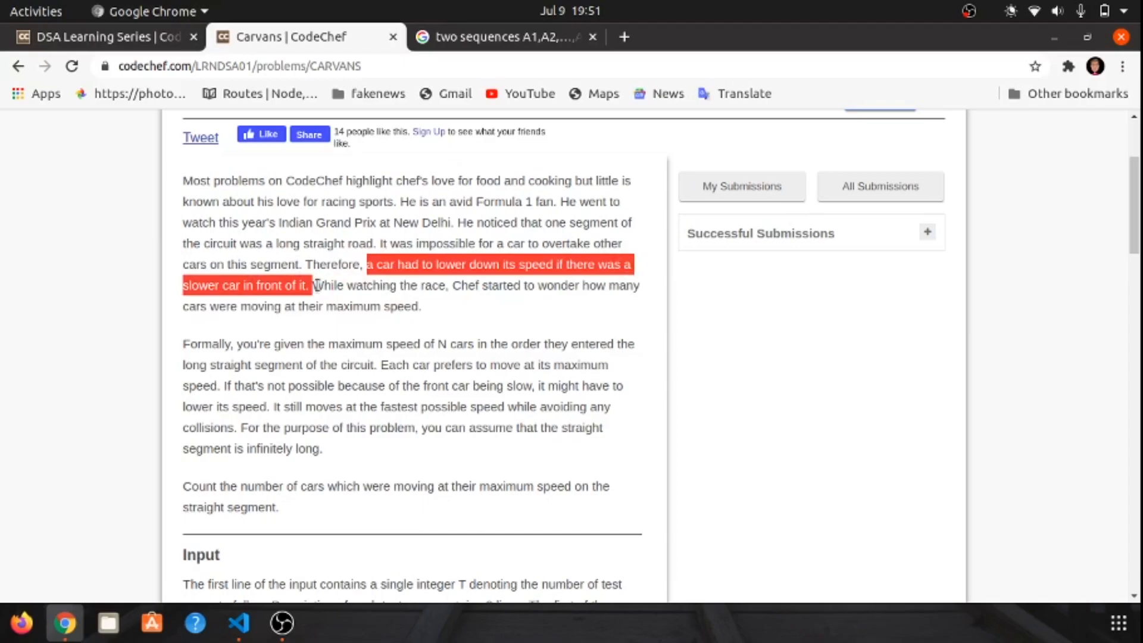
{"action": "left_click", "coordinate": [505, 337]}
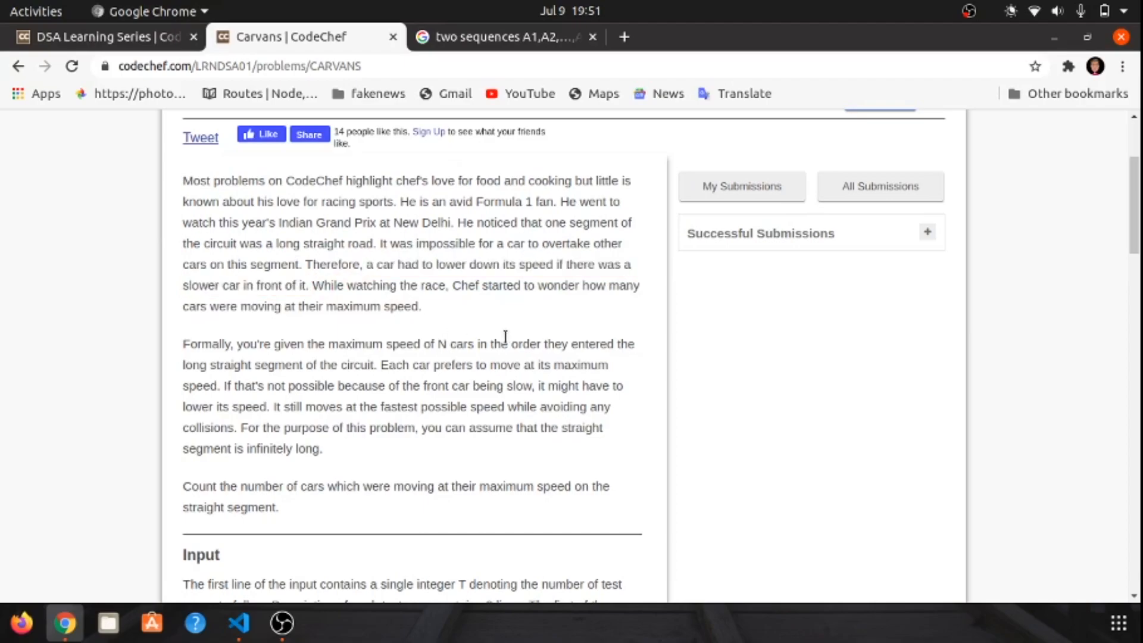
- Scroll to the example test cases and constraints and highlight them briefly
{"action": "scroll", "scroll_direction": "down", "scroll_amount": 3}
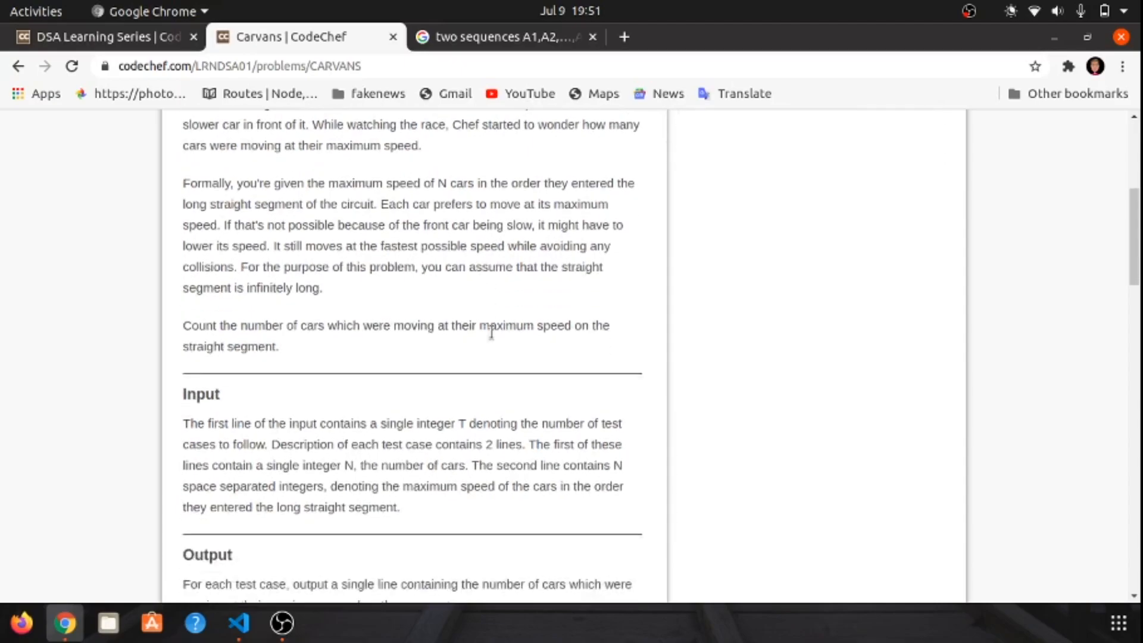
{"action": "scroll", "scroll_direction": "down", "scroll_amount": 3}
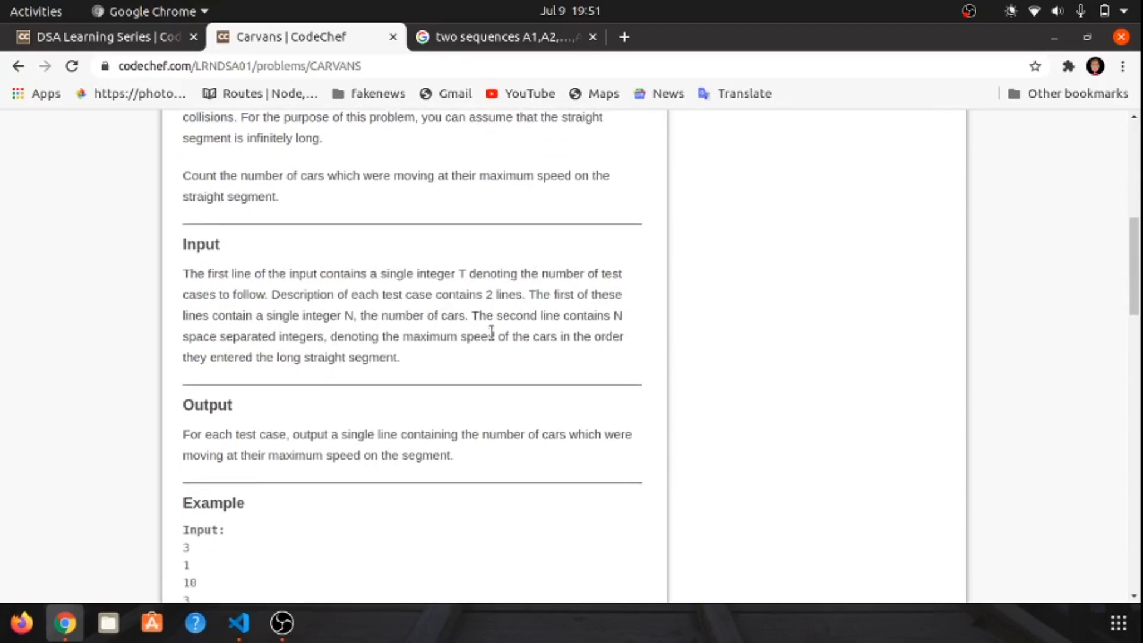
{"action": "mouse_move", "coordinate": [428, 313]}
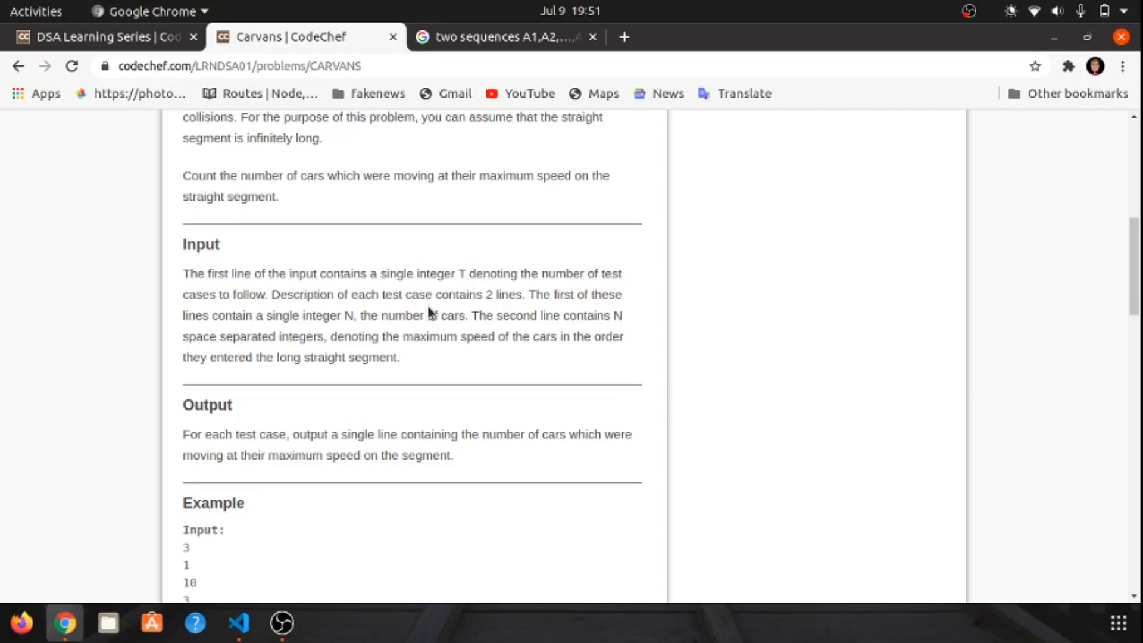
{"action": "mouse_move", "coordinate": [573, 494]}
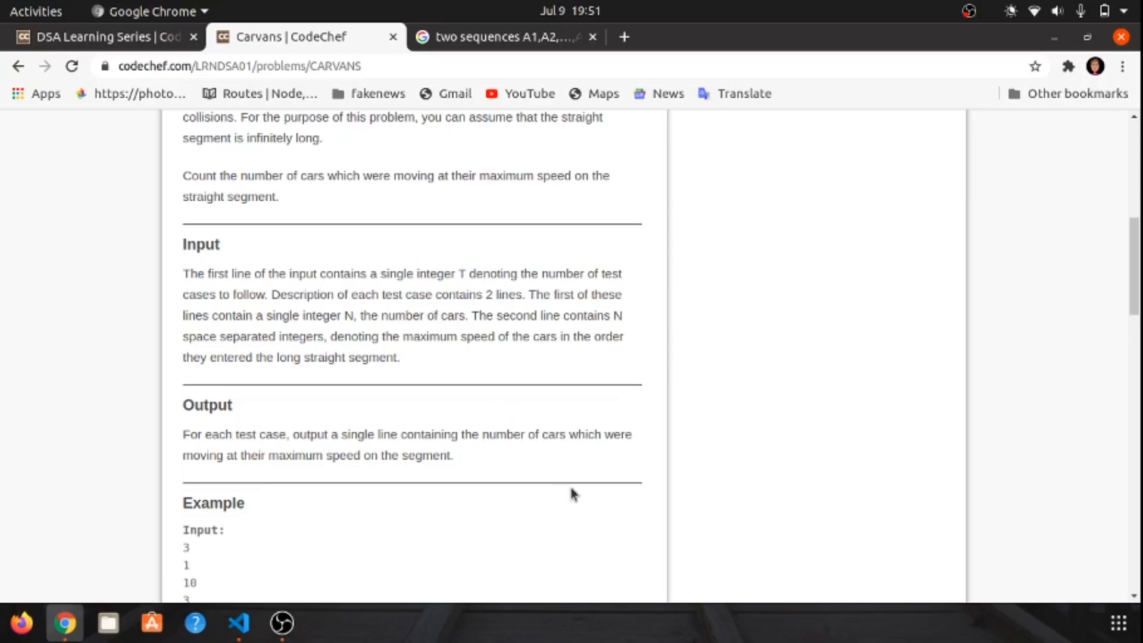
{"action": "mouse_move", "coordinate": [597, 473]}
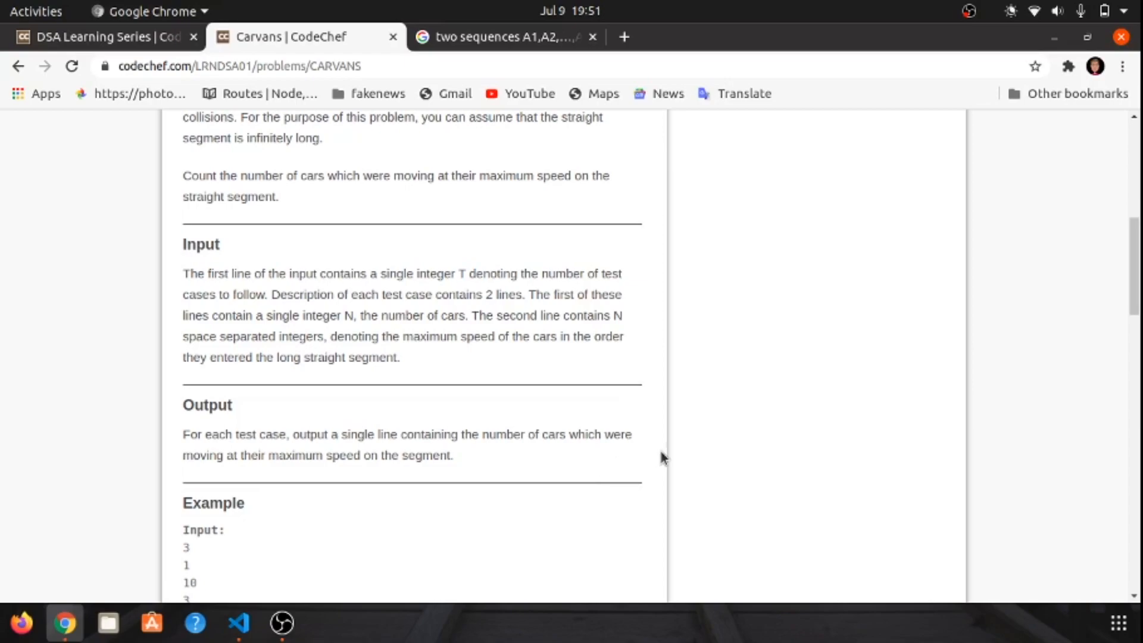
{"action": "scroll", "scroll_direction": "down", "scroll_amount": 3}
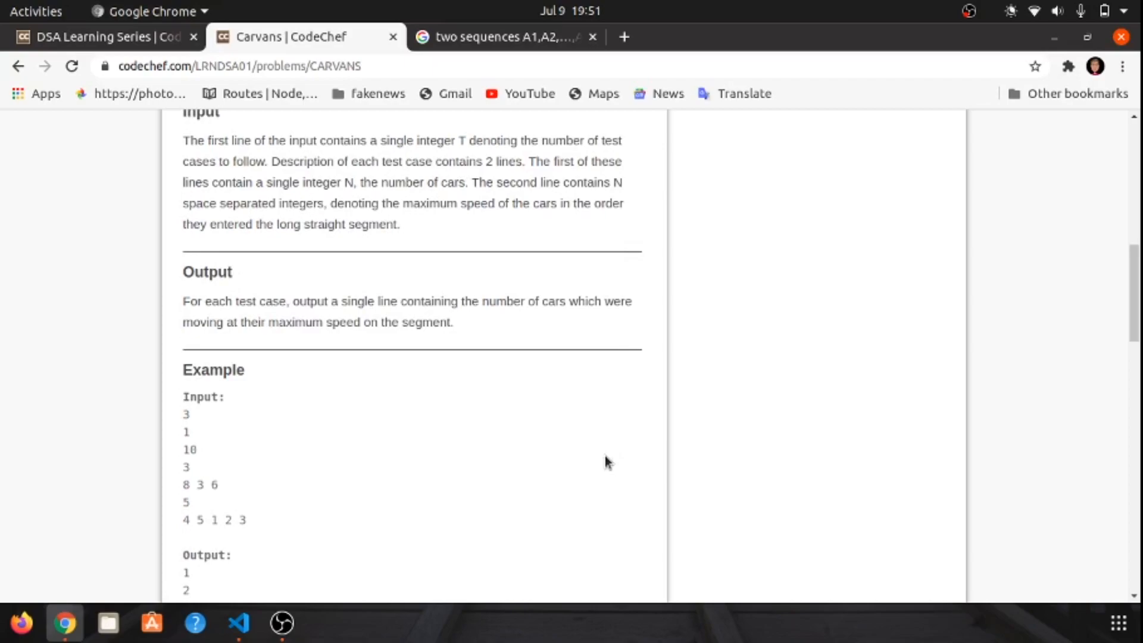
{"action": "mouse_move", "coordinate": [489, 452]}
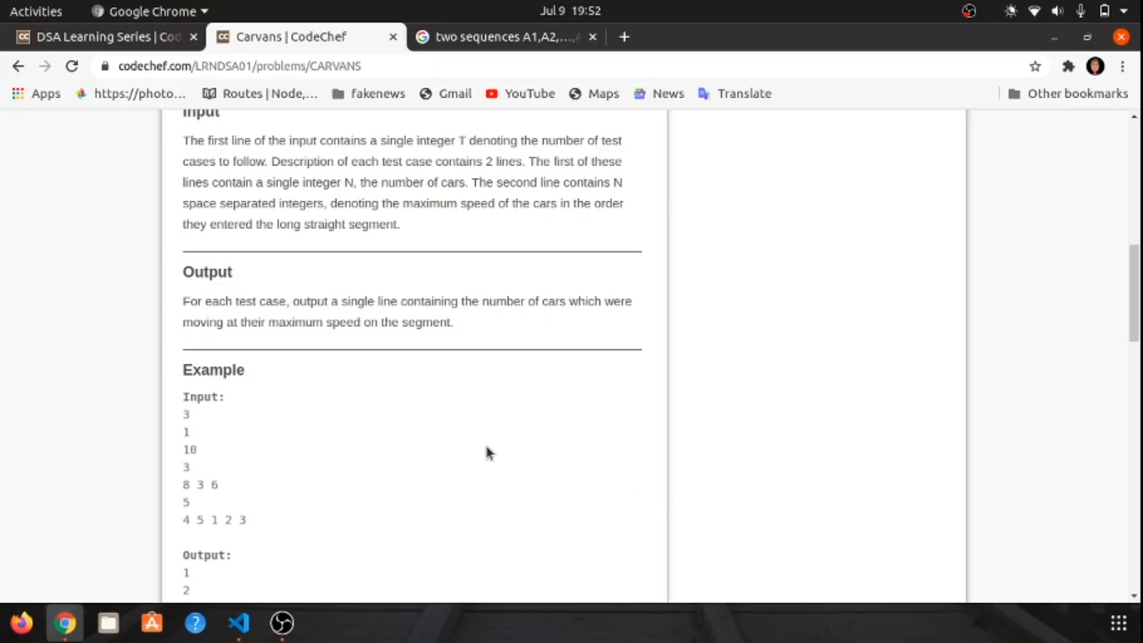
{"action": "scroll", "scroll_direction": "down", "scroll_amount": 3}
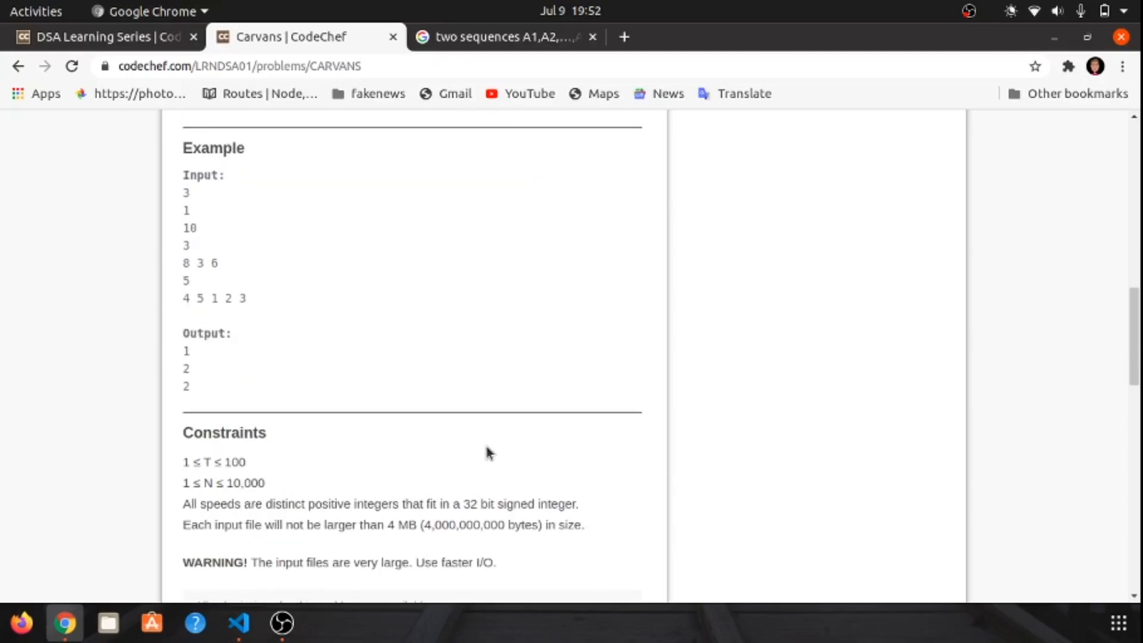
{"action": "mouse_move", "coordinate": [274, 241]}
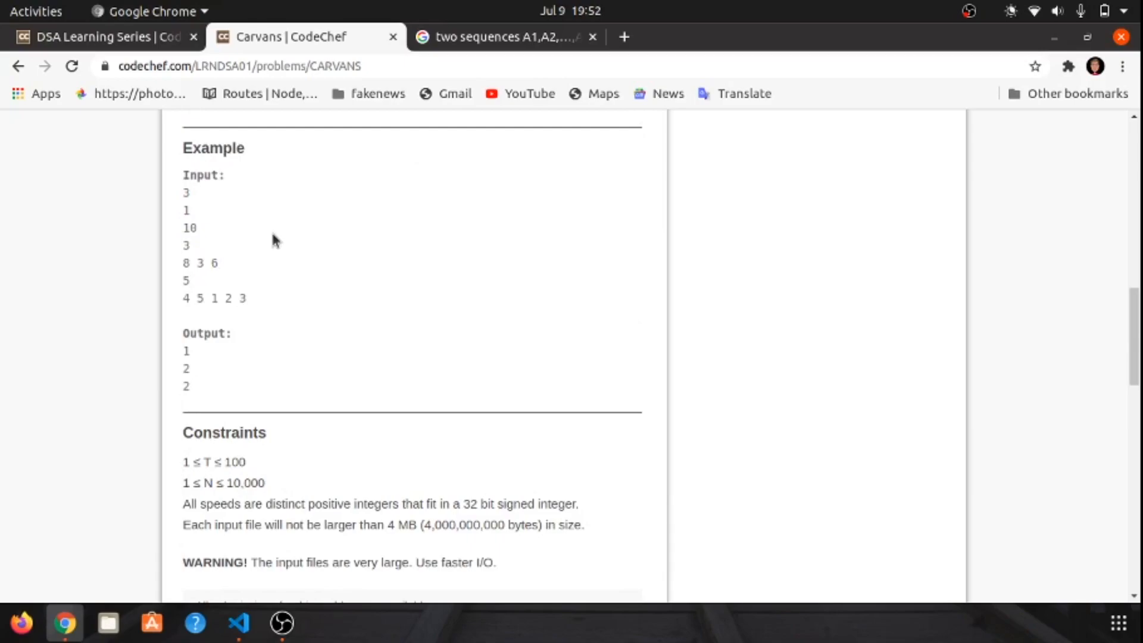
{"action": "mouse_move", "coordinate": [182, 207]}
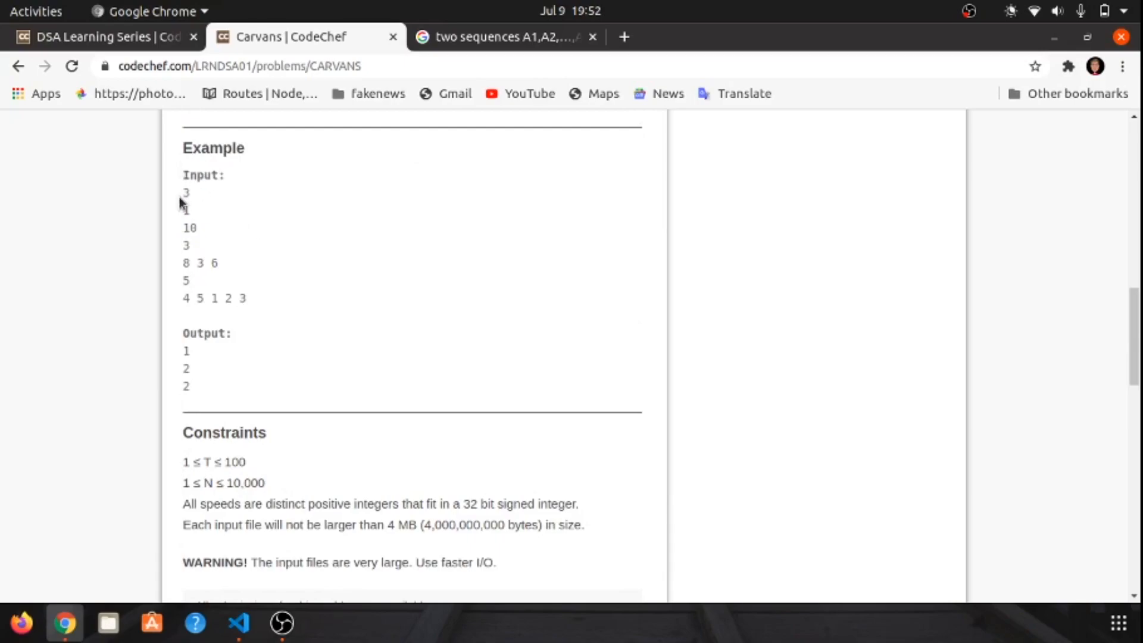
{"action": "mouse_move", "coordinate": [191, 211]}
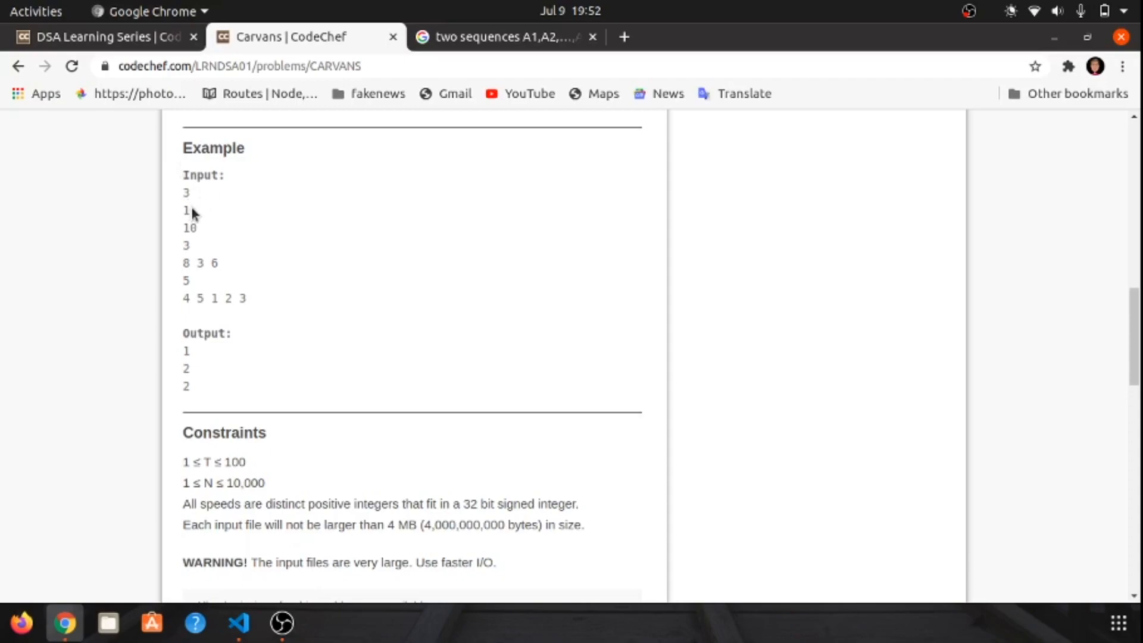
{"action": "mouse_move", "coordinate": [202, 241]}
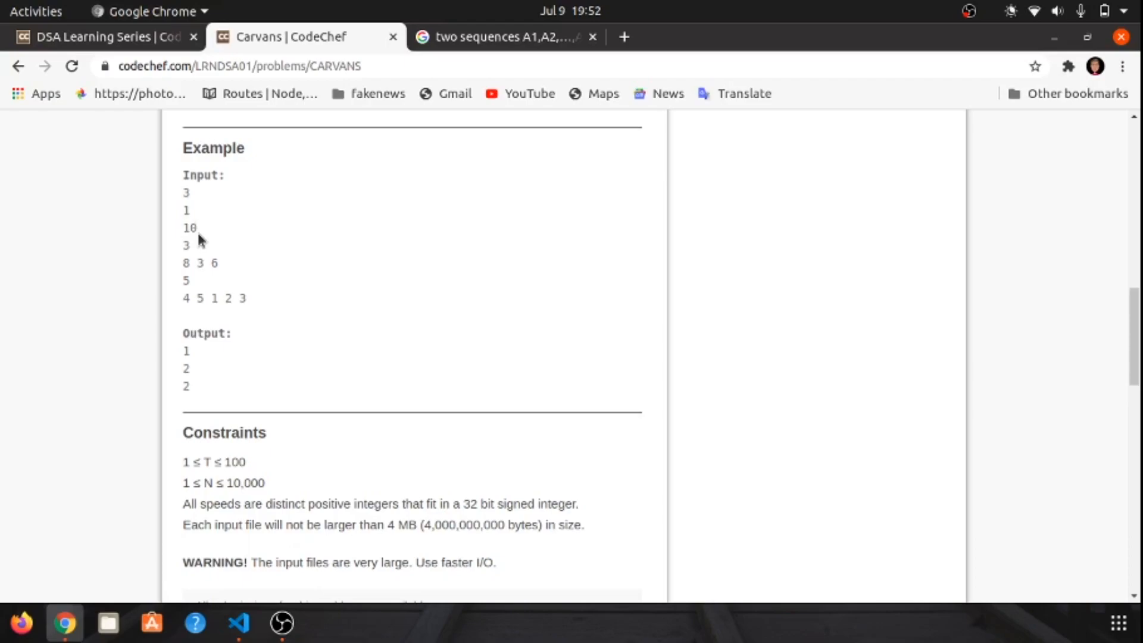
{"action": "left_click_drag", "start_coordinate": [191, 228], "coordinate": [415, 576]}
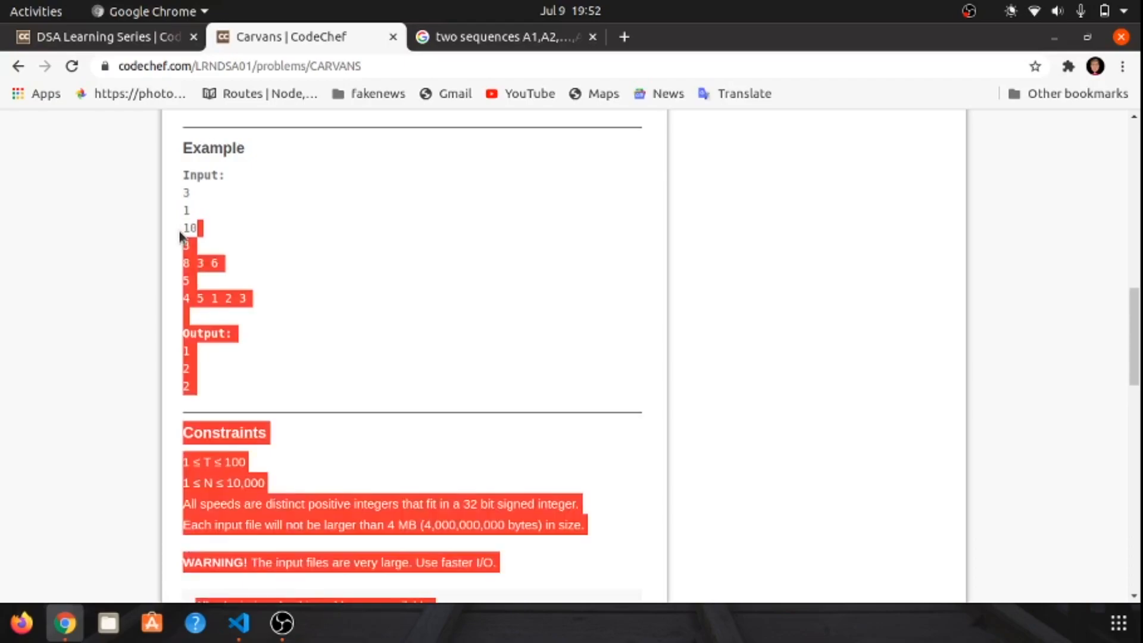
{"action": "left_click", "coordinate": [234, 235]}
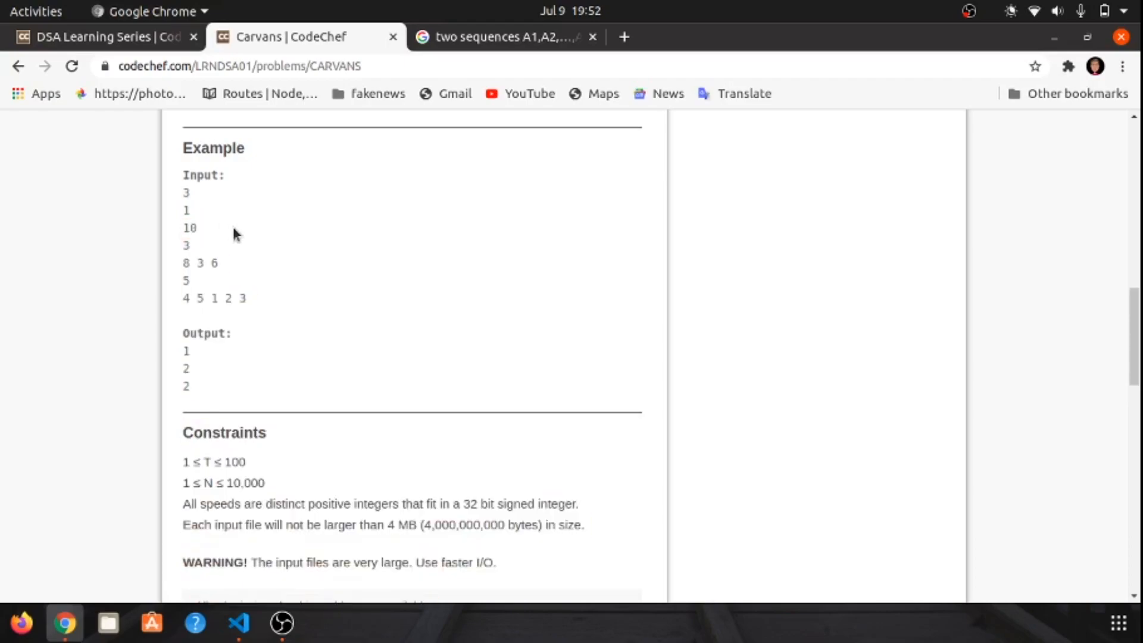
{"action": "mouse_move", "coordinate": [193, 328]}
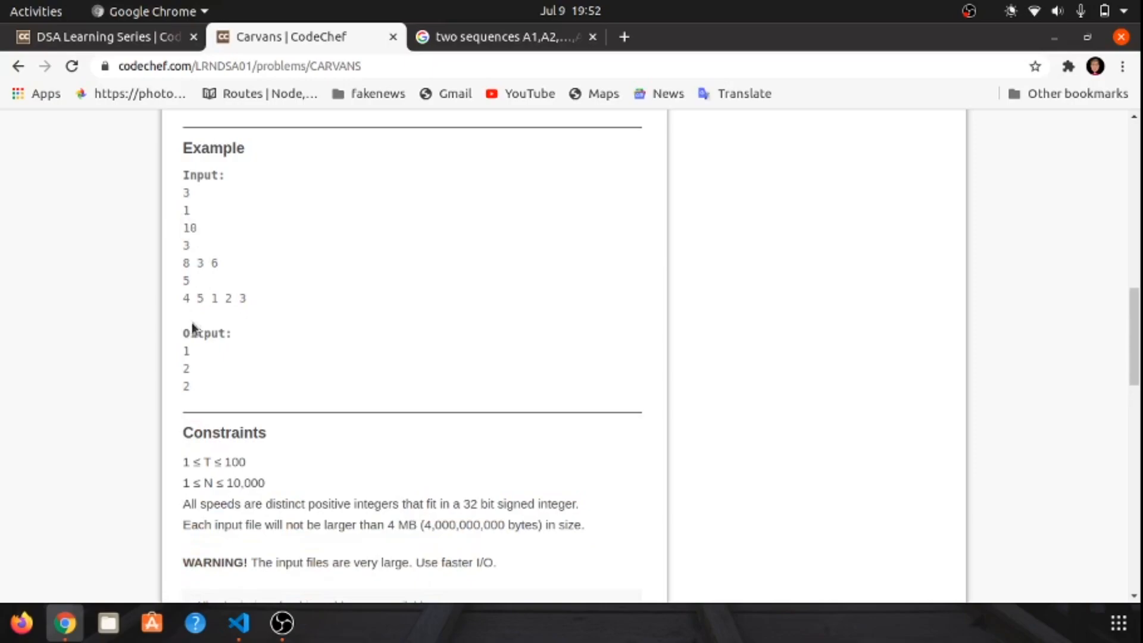
{"action": "mouse_move", "coordinate": [206, 284]}
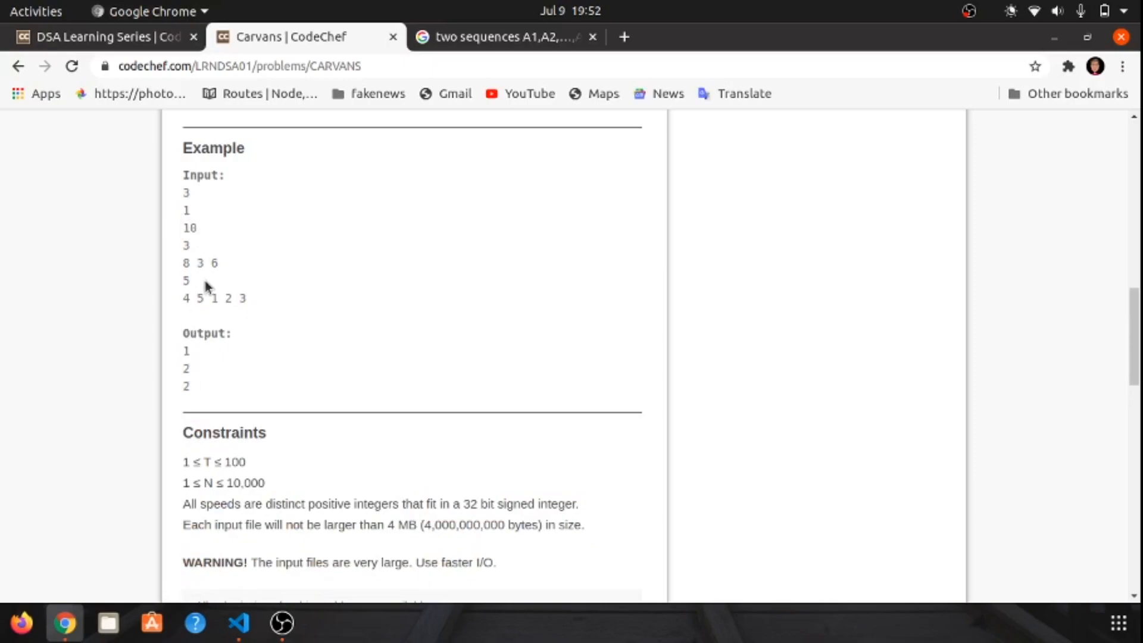
{"action": "mouse_move", "coordinate": [194, 251]}
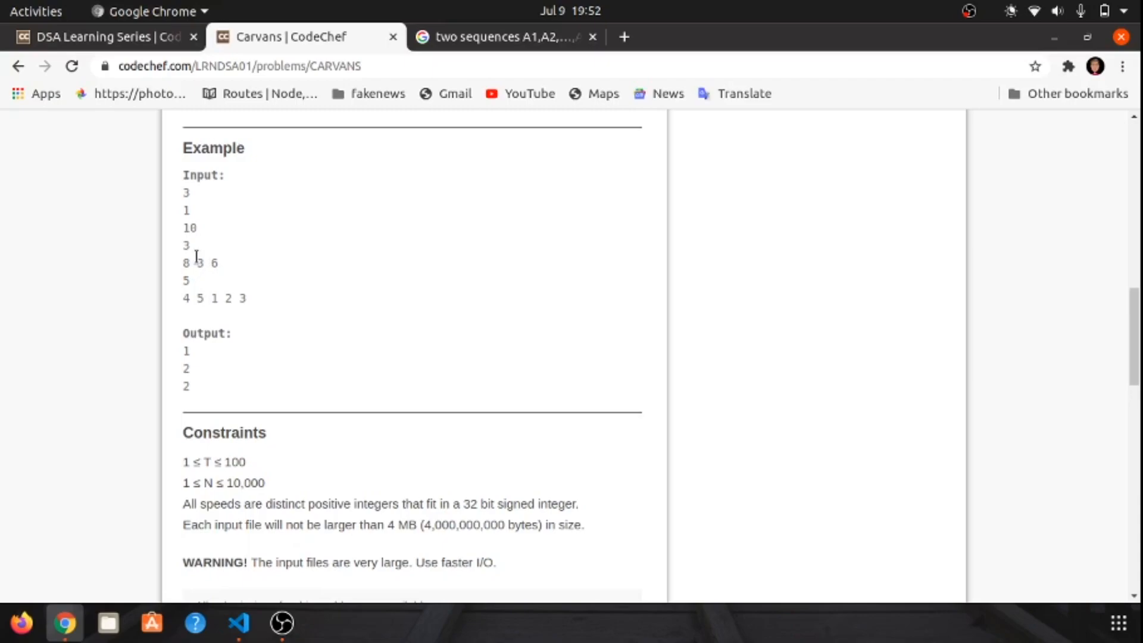
{"action": "mouse_move", "coordinate": [182, 275]}
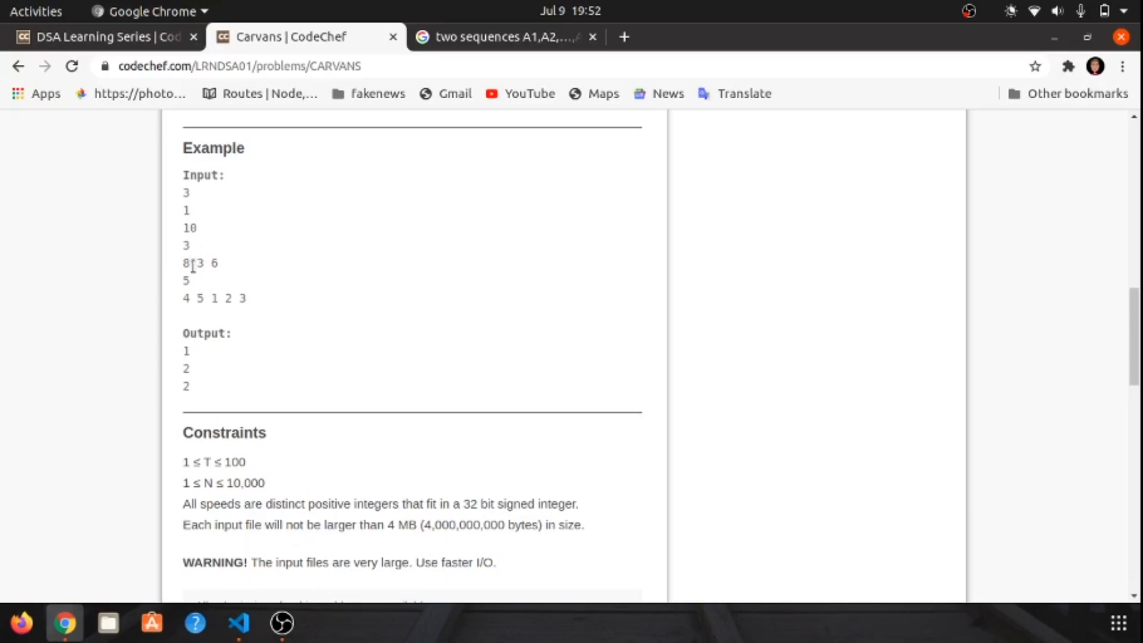
{"action": "mouse_move", "coordinate": [264, 265]}
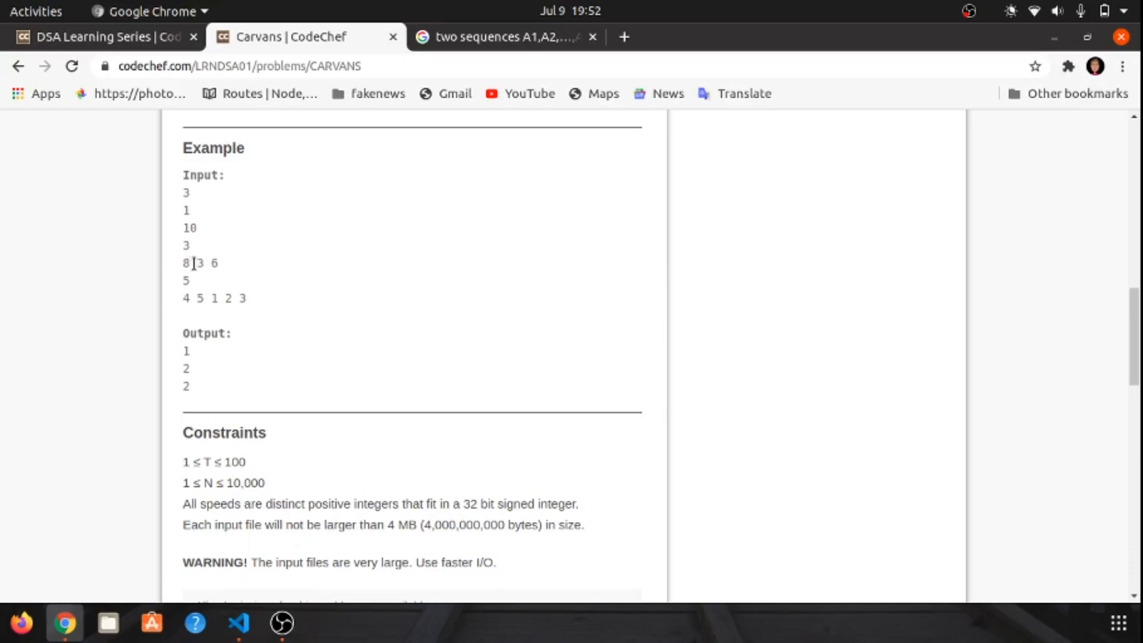
{"action": "mouse_move", "coordinate": [164, 265]}
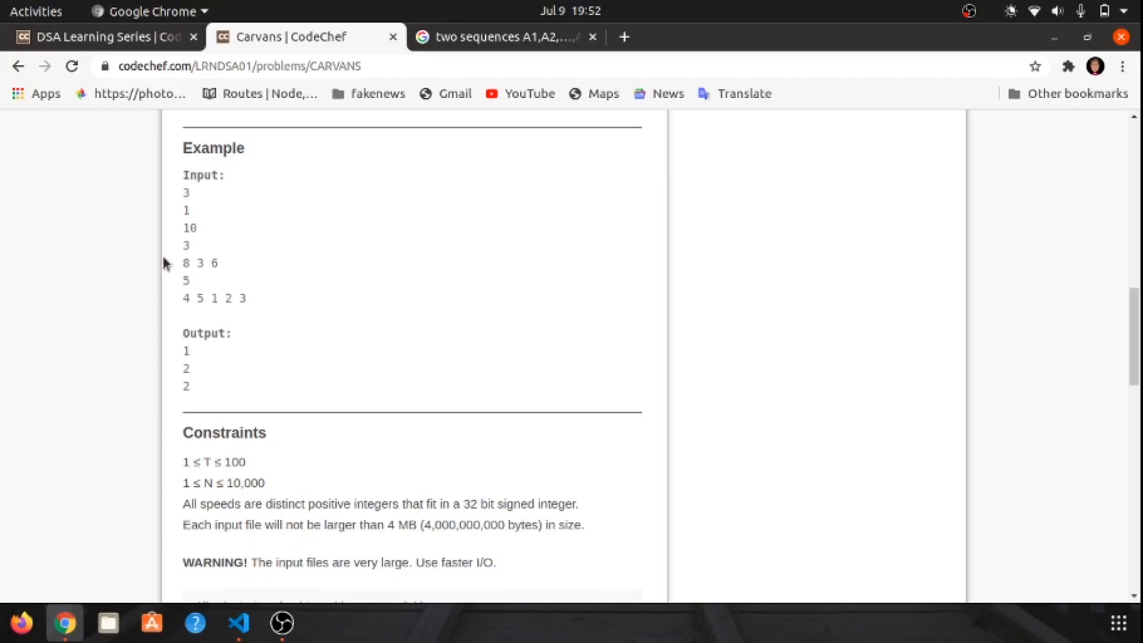
{"action": "mouse_move", "coordinate": [181, 262]}
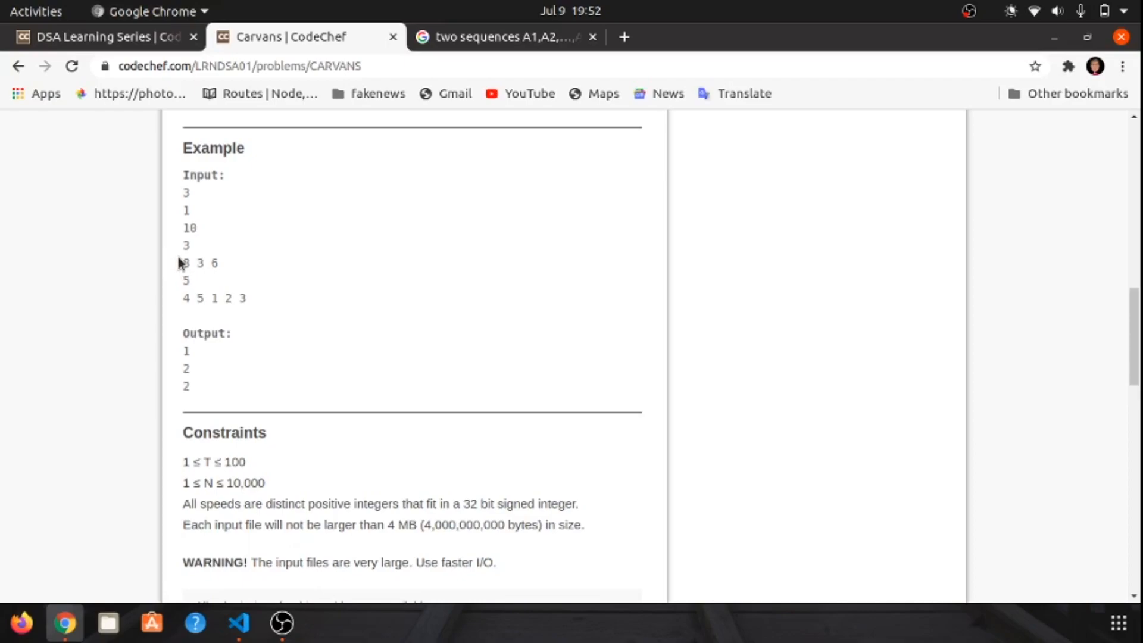
{"action": "mouse_move", "coordinate": [170, 266]}
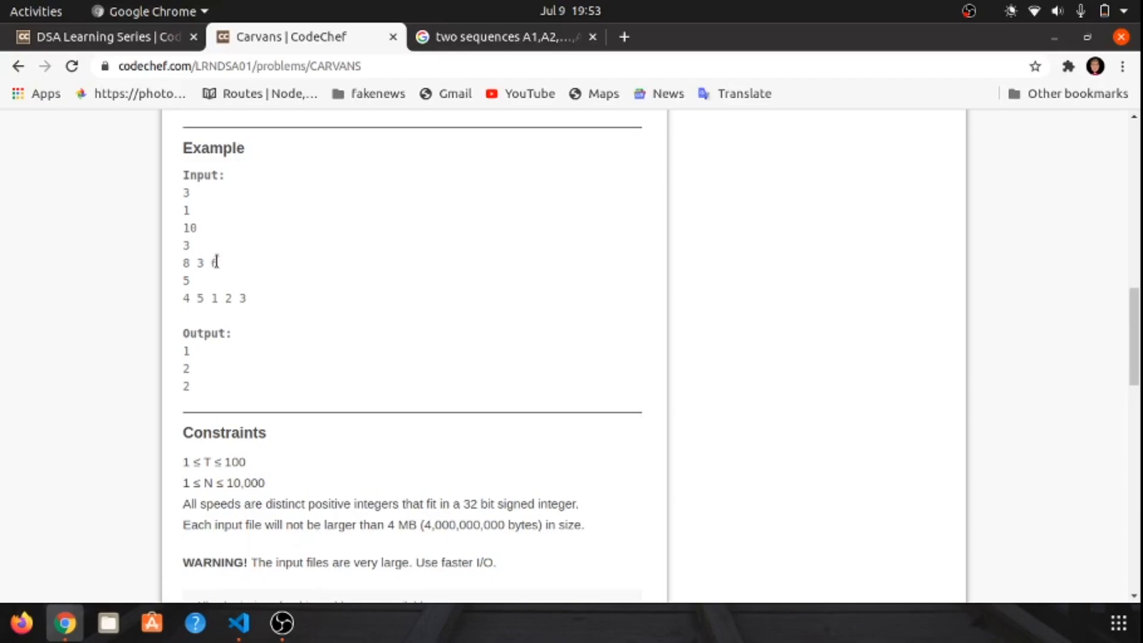
{"action": "mouse_move", "coordinate": [242, 268]}
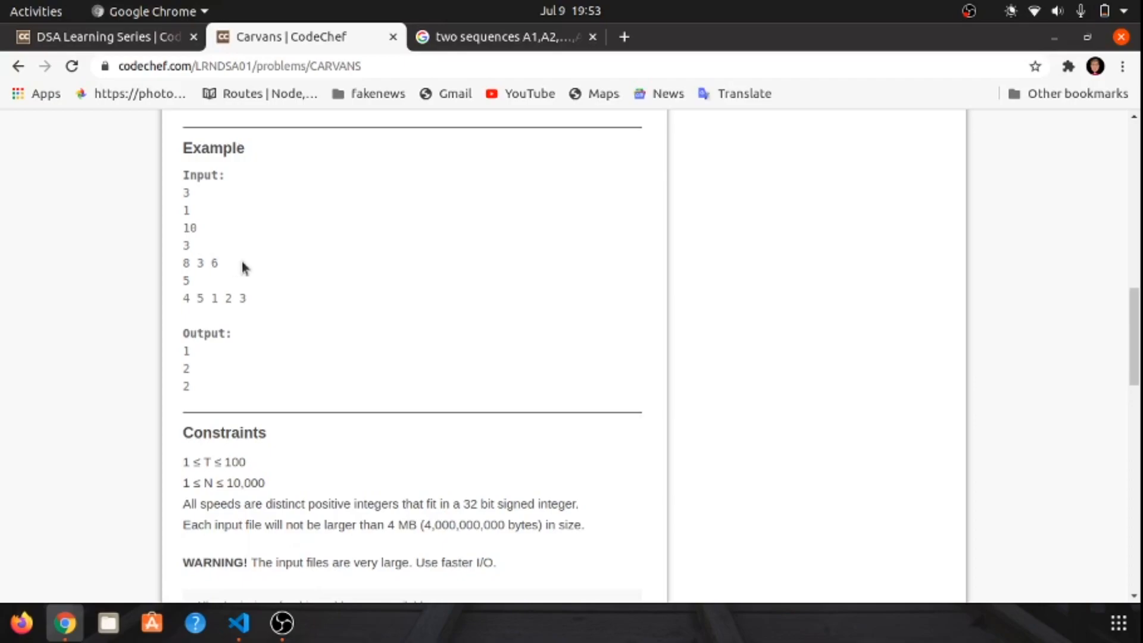
{"action": "mouse_move", "coordinate": [225, 268]}
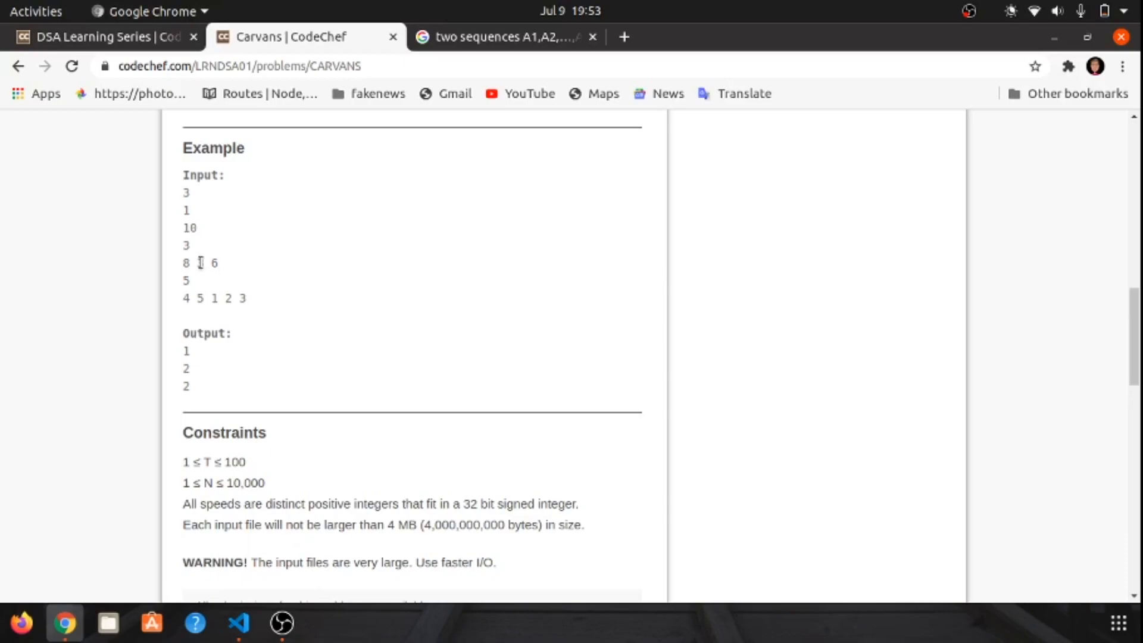
{"action": "mouse_move", "coordinate": [203, 368]}
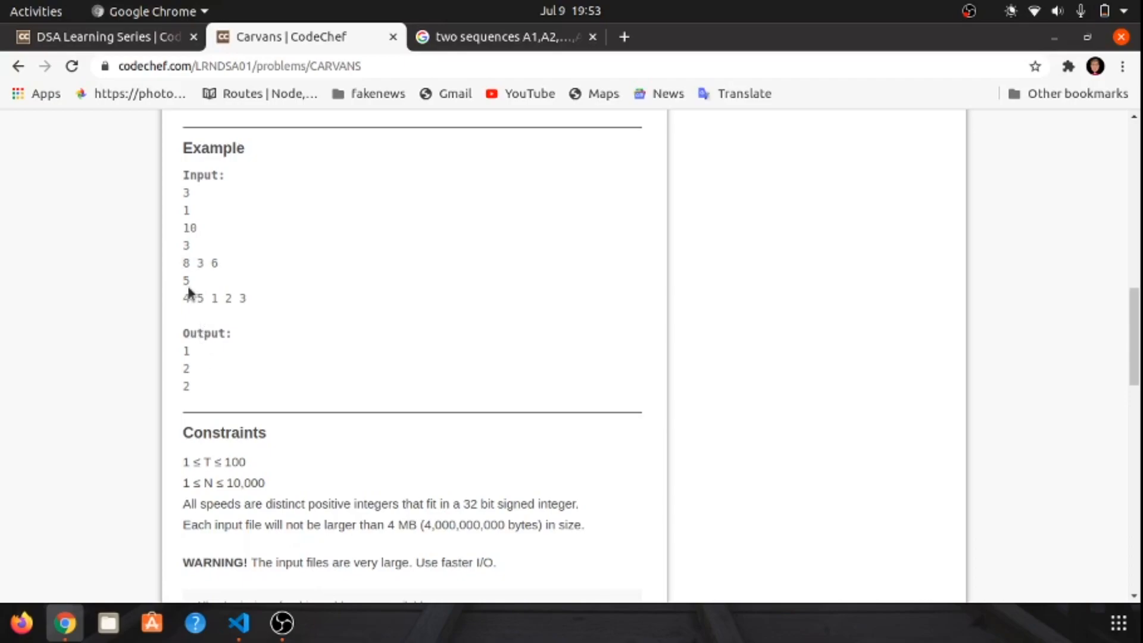
- Navigate to My Submissions for the CARVANS problem
{"action": "scroll", "scroll_direction": "down", "scroll_amount": 3}
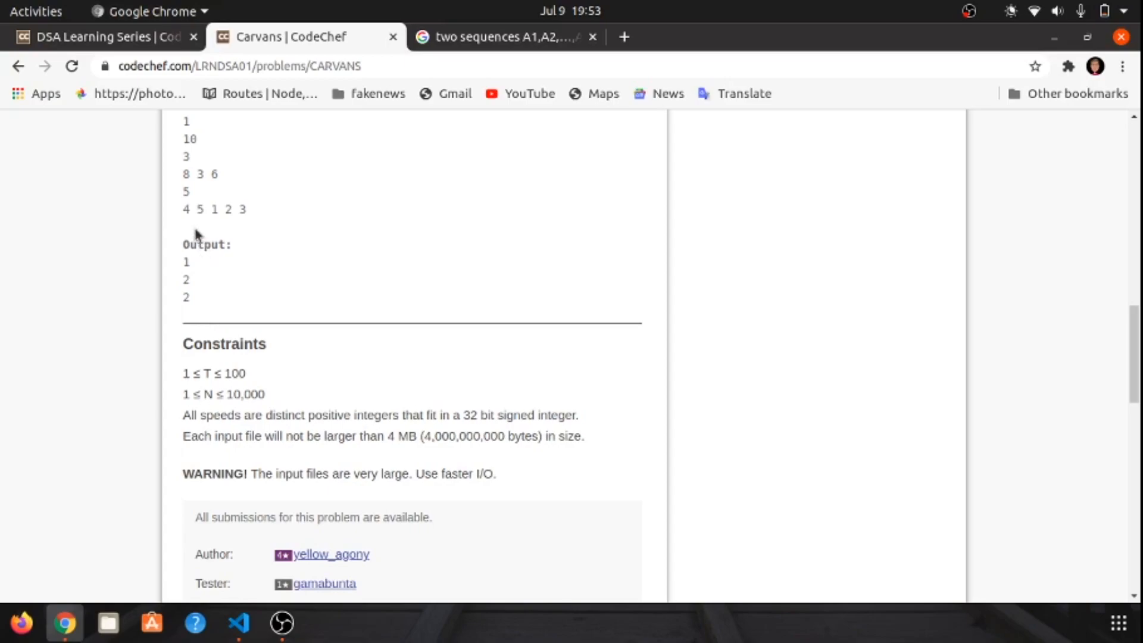
{"action": "mouse_move", "coordinate": [189, 206]}
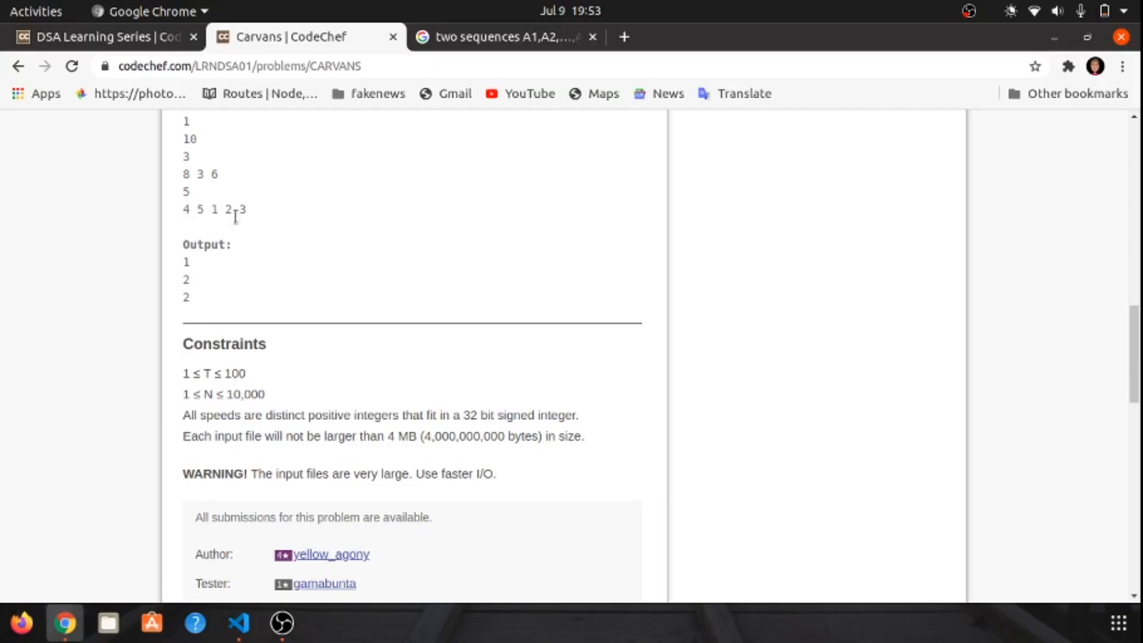
{"action": "scroll", "scroll_direction": "down", "scroll_amount": 3}
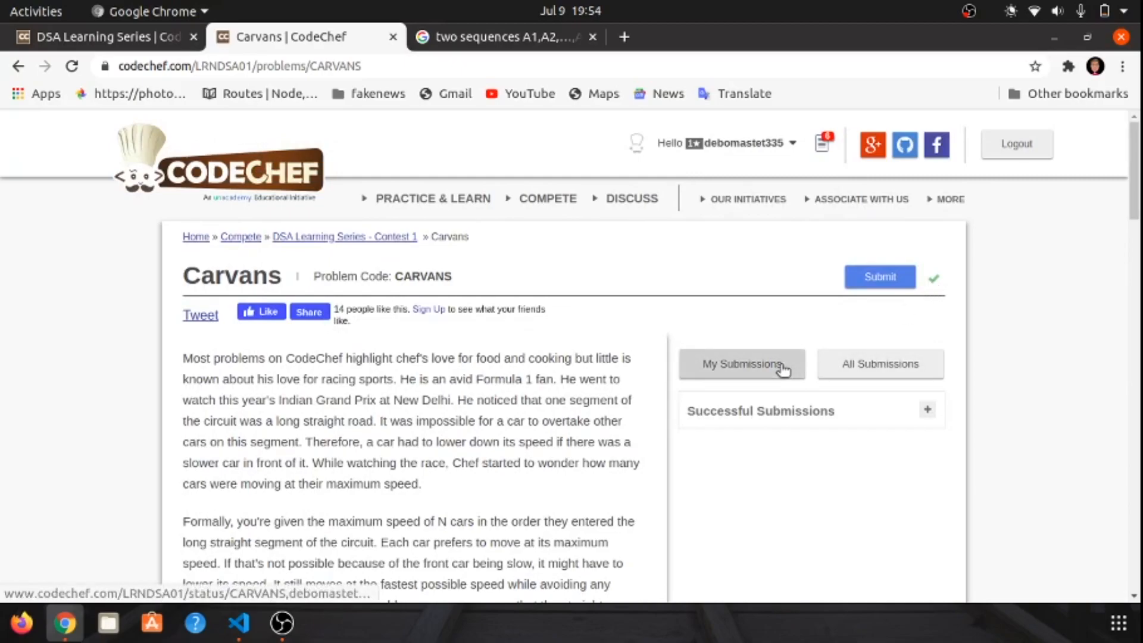
{"action": "left_click", "coordinate": [742, 364]}
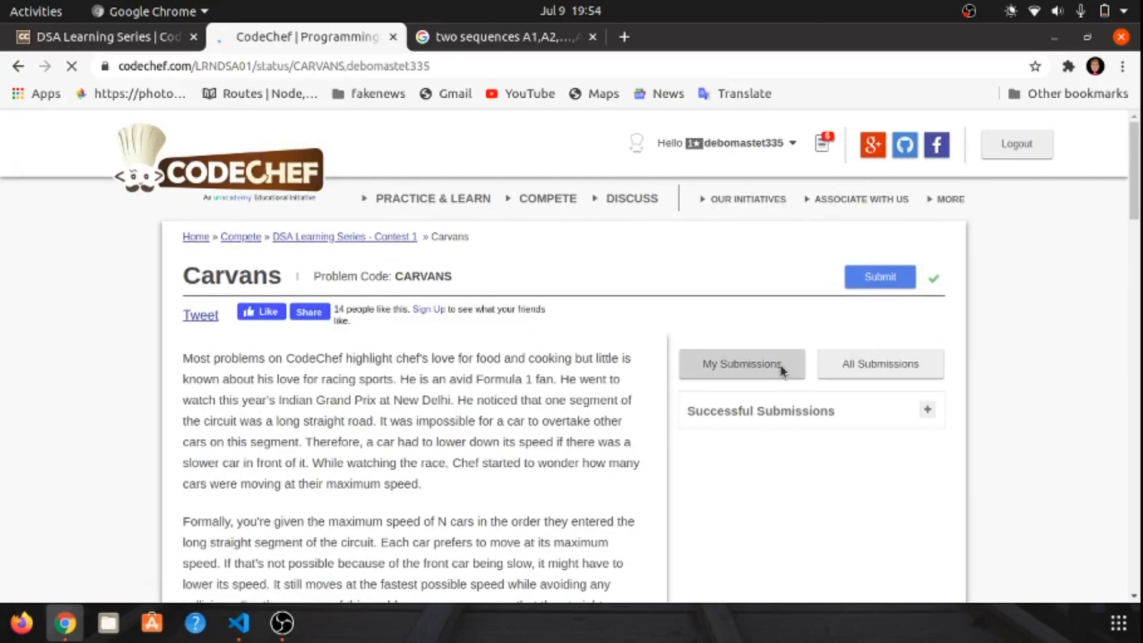
- View the code of the accepted C++14 submission 35353906 from the submissions table
{"action": "left_click", "coordinate": [742, 364]}
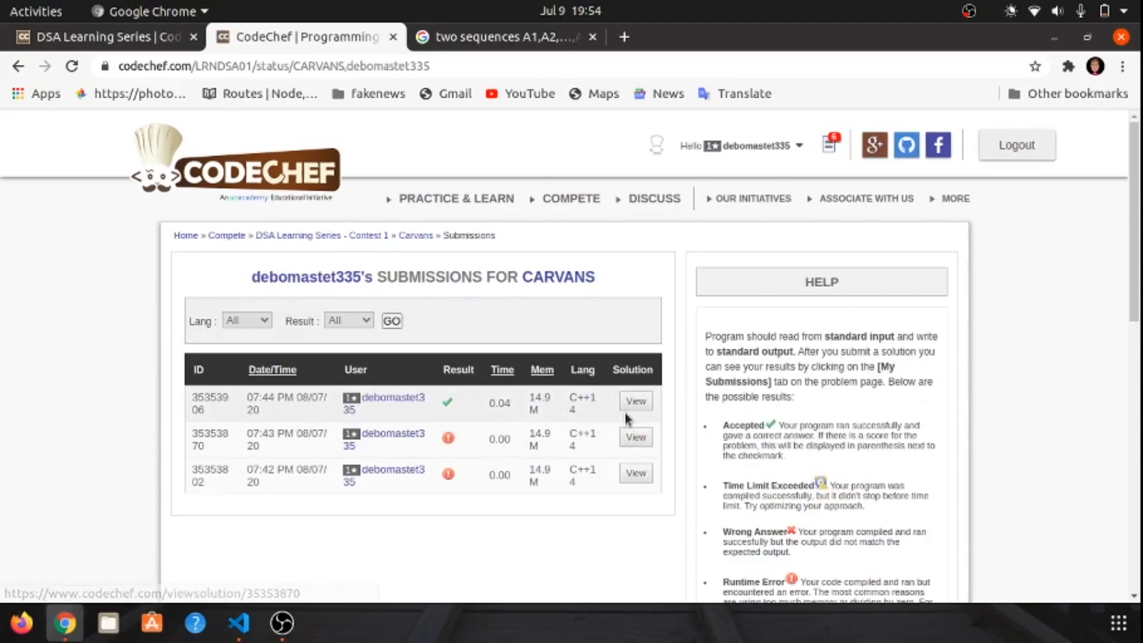
{"action": "left_click", "coordinate": [635, 401]}
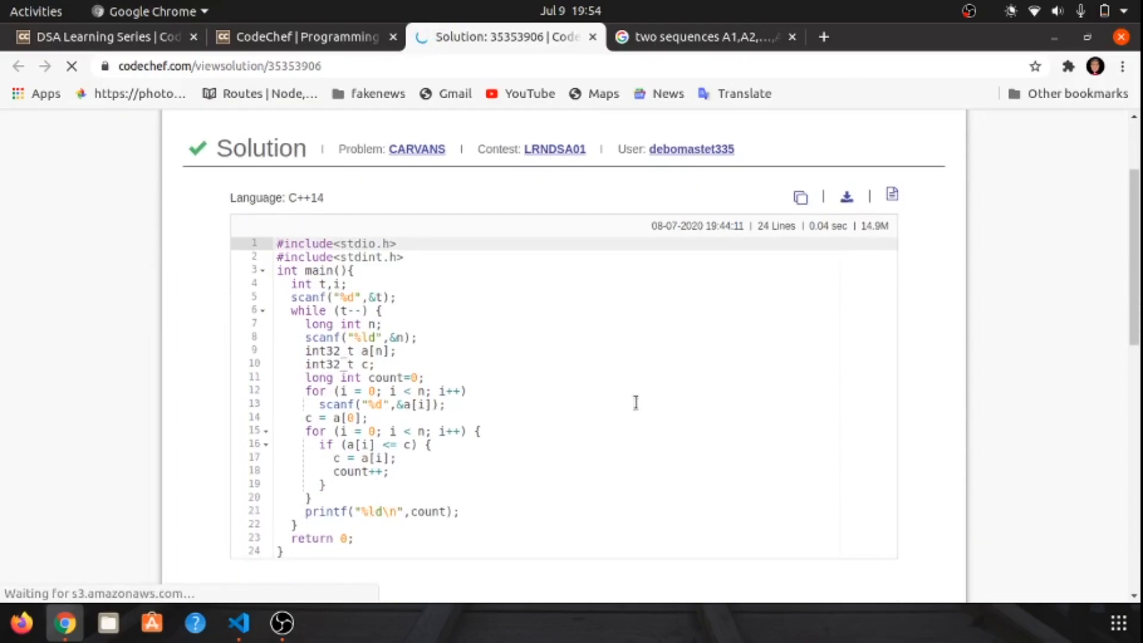
{"action": "scroll", "scroll_direction": "down", "scroll_amount": 3}
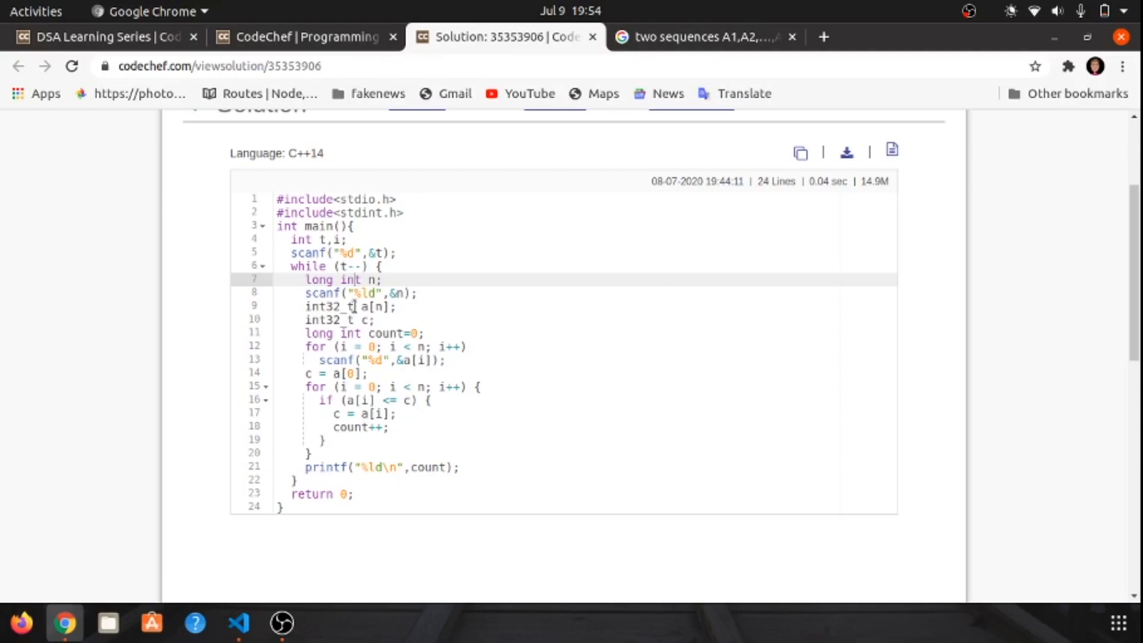
{"action": "mouse_move", "coordinate": [411, 320]}
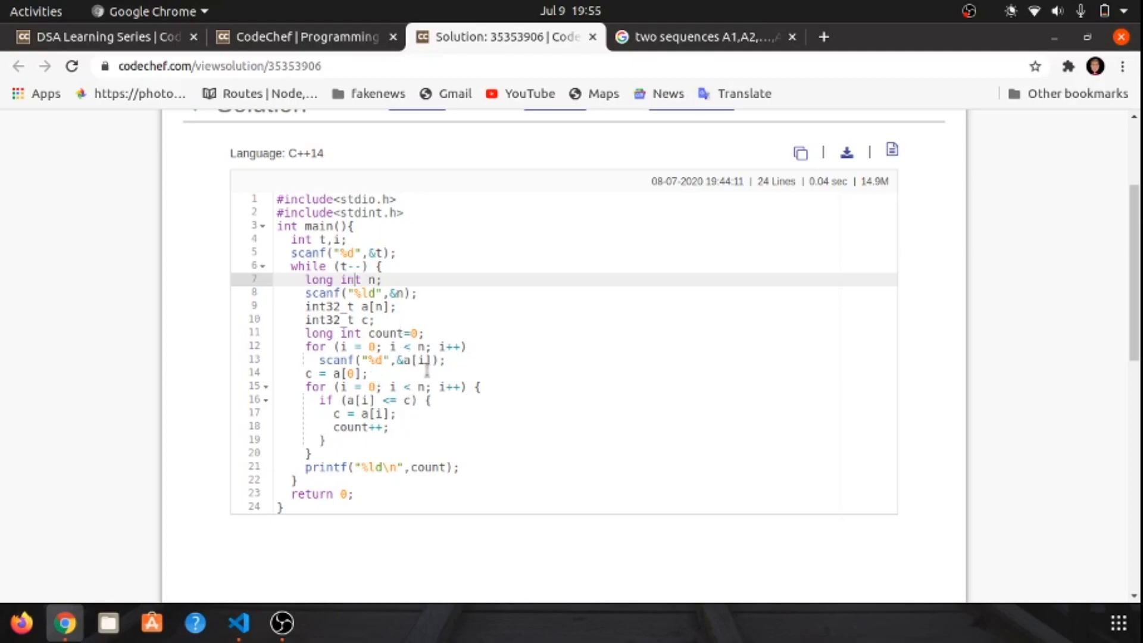
{"action": "mouse_move", "coordinate": [428, 368]}
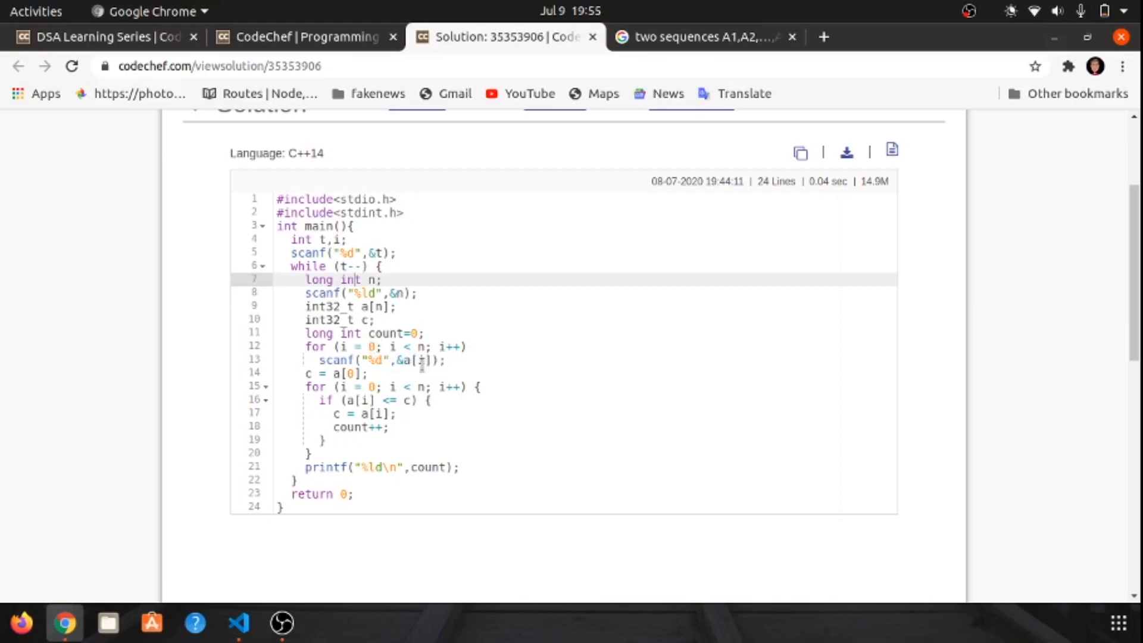
{"action": "scroll", "scroll_direction": "down", "scroll_amount": 3}
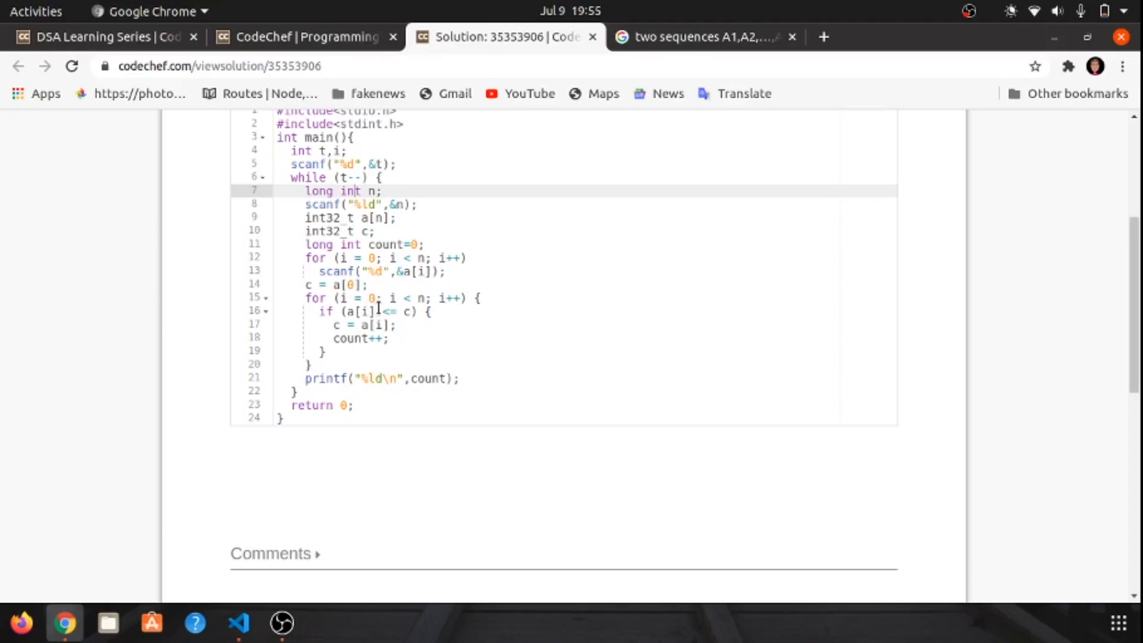
{"action": "mouse_move", "coordinate": [398, 306]}
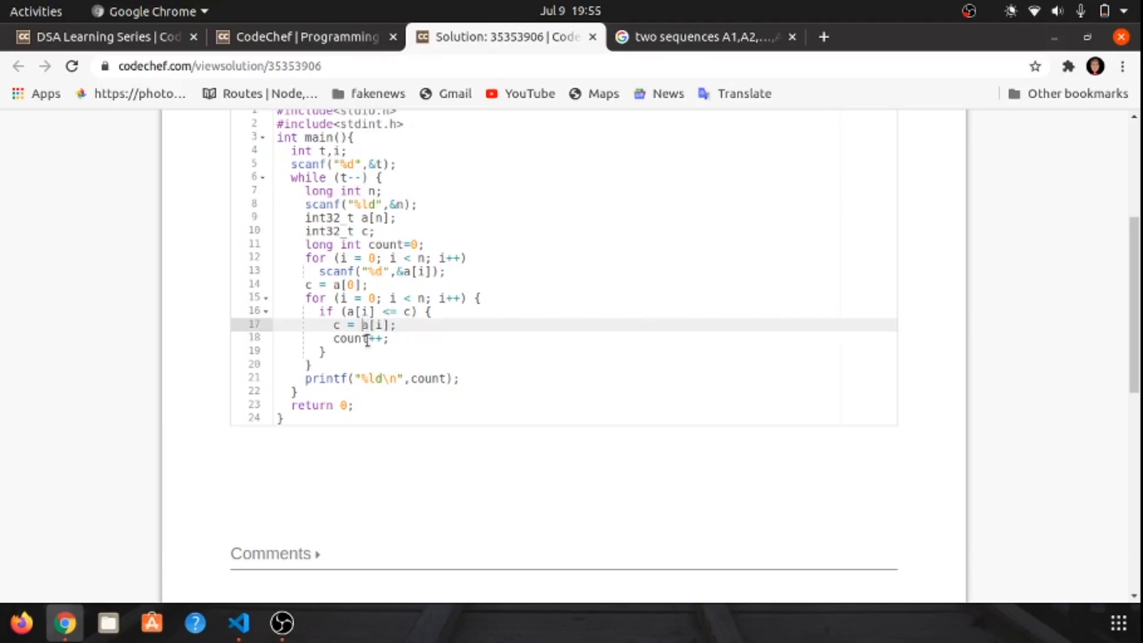
{"action": "mouse_move", "coordinate": [365, 339]}
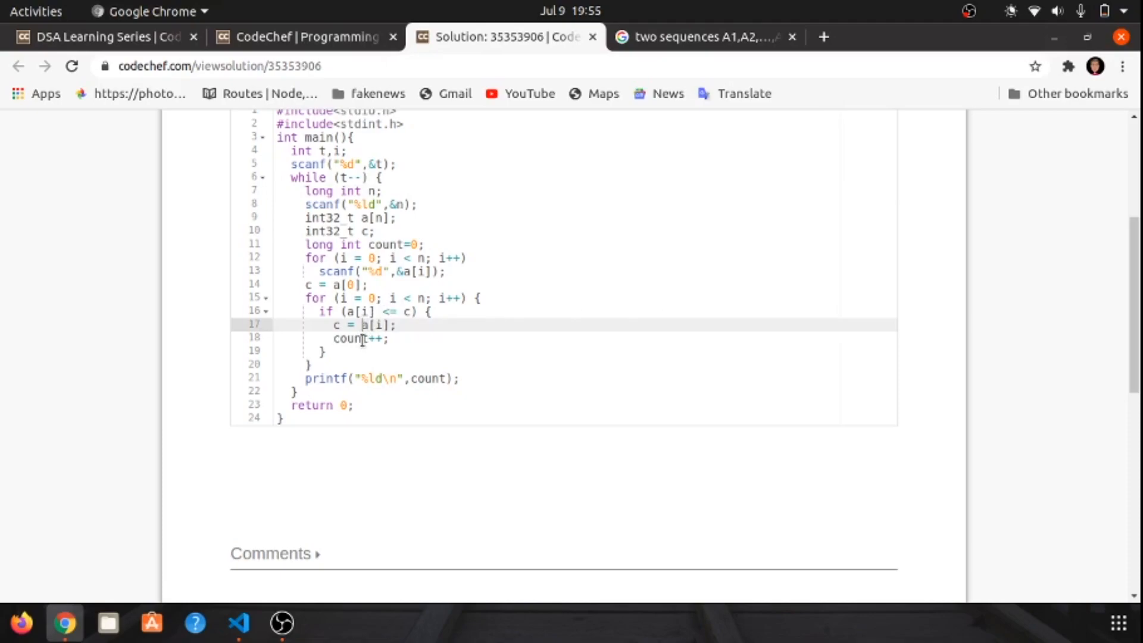
{"action": "mouse_move", "coordinate": [362, 374]}
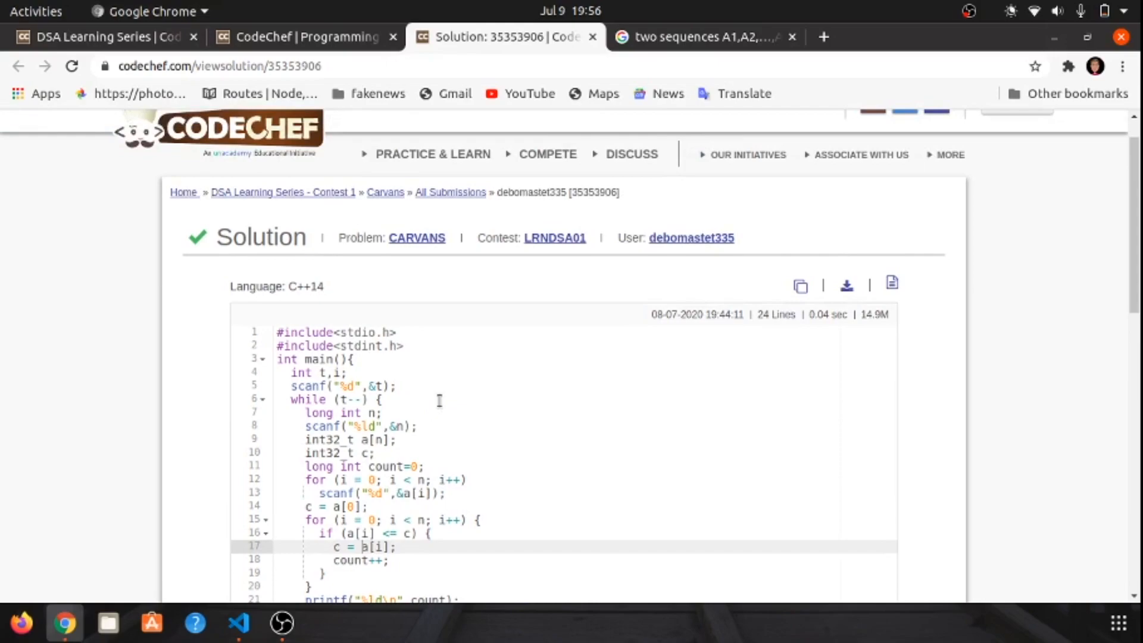
- Scroll down through the accepted Carvans solution page
{"action": "scroll", "scroll_direction": "down", "scroll_amount": 3}
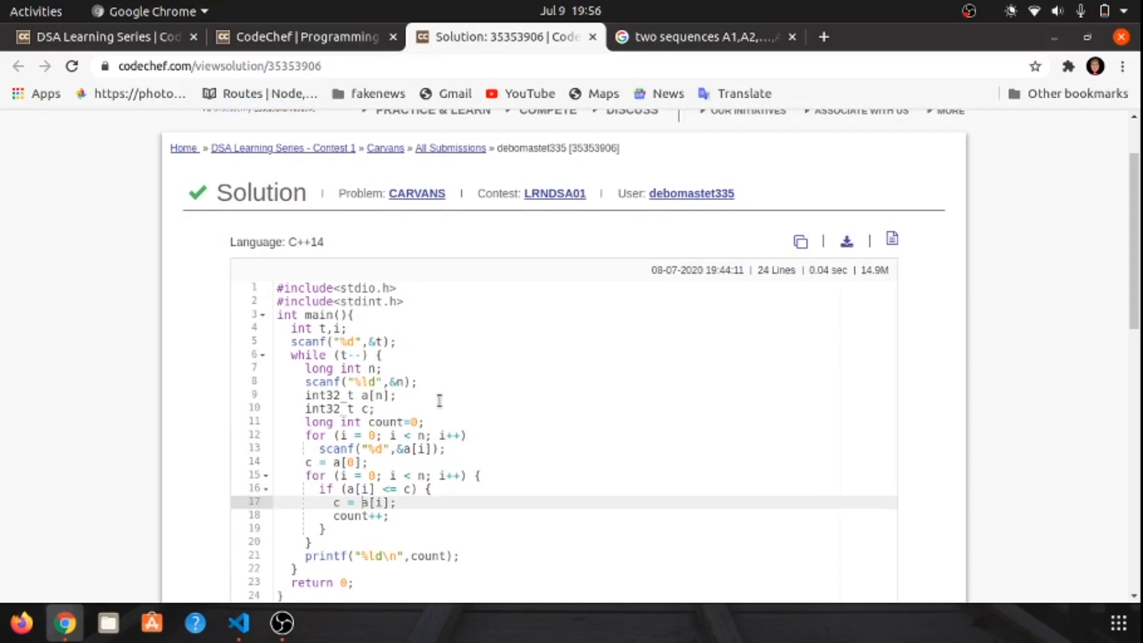
{"action": "scroll", "scroll_direction": "down", "scroll_amount": 3}
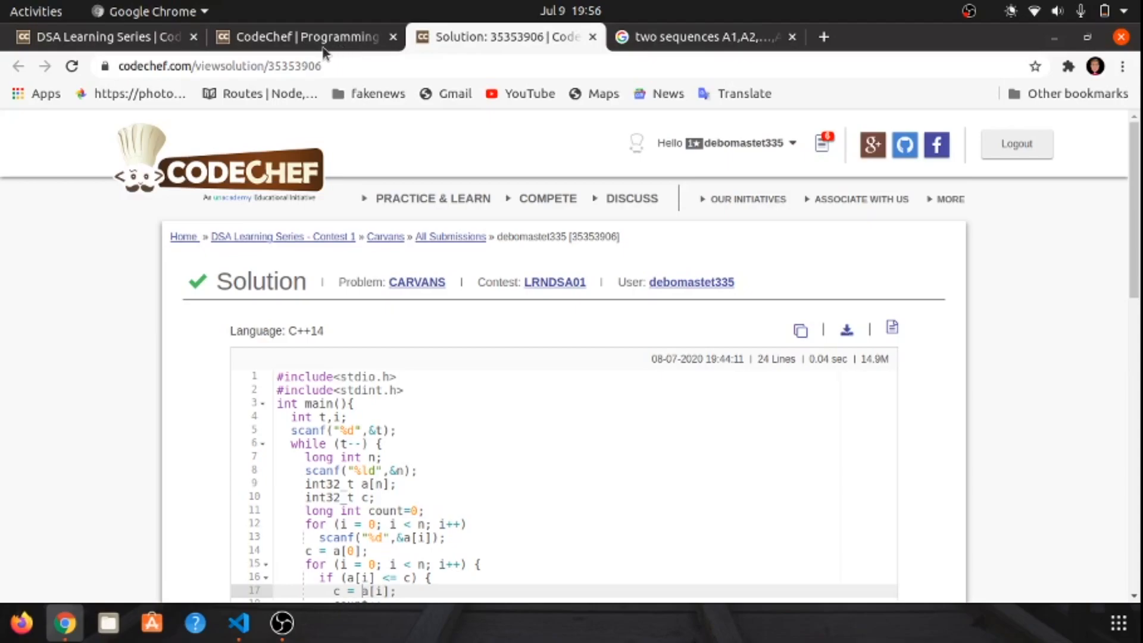
{"action": "mouse_move", "coordinate": [132, 24]}
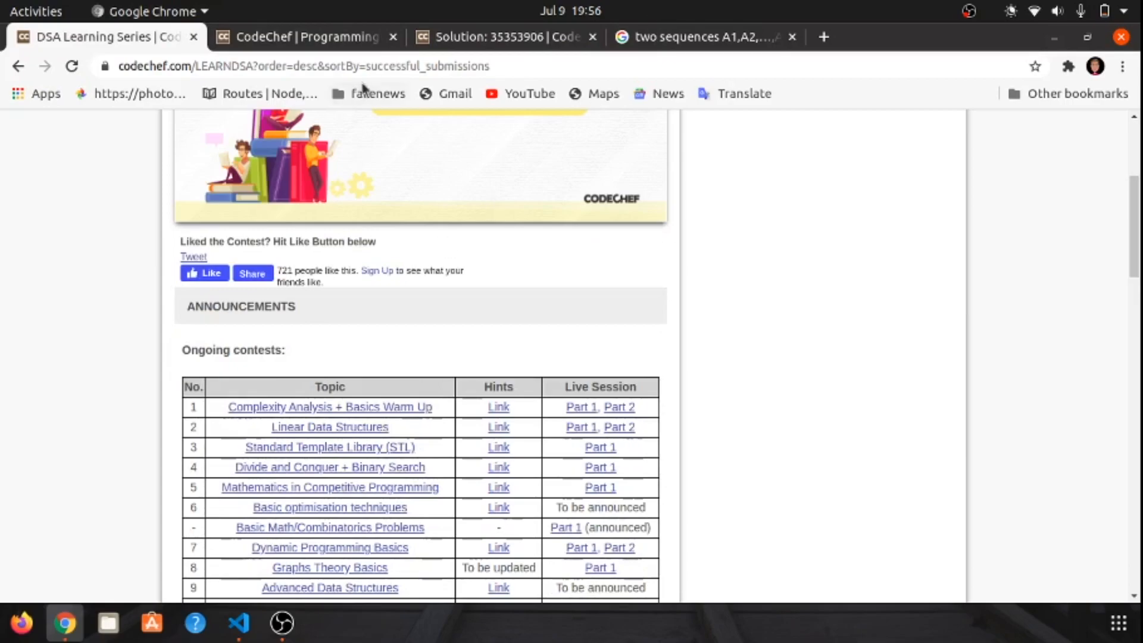
- Return from the submissions list to the CARVANS problem statement via browser Back
{"action": "left_click", "coordinate": [502, 36]}
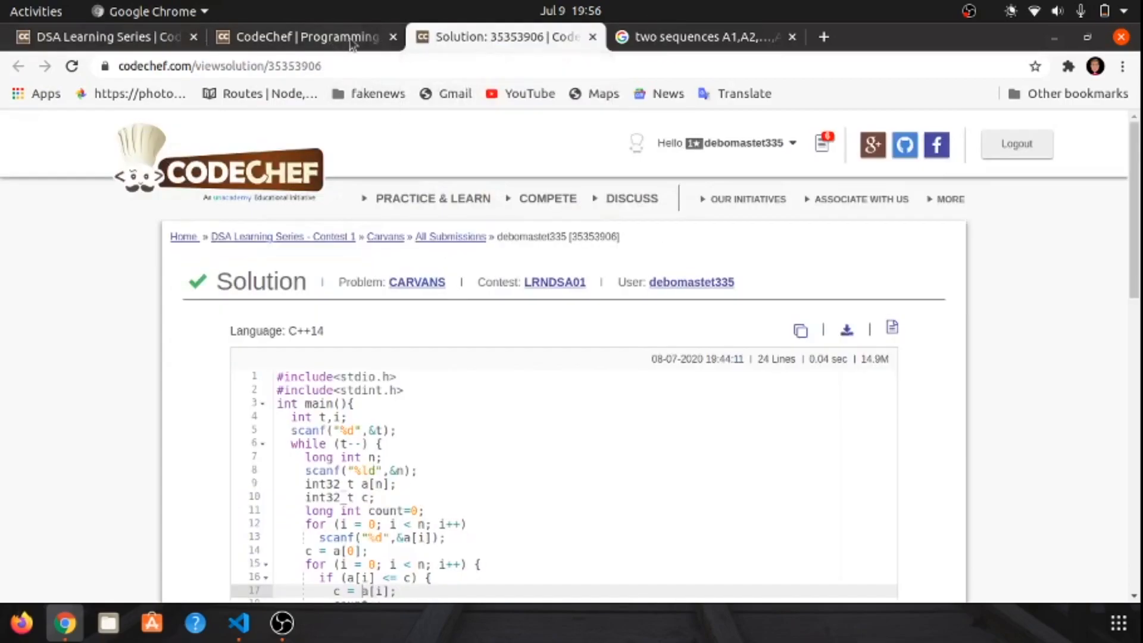
{"action": "left_click", "coordinate": [18, 65]}
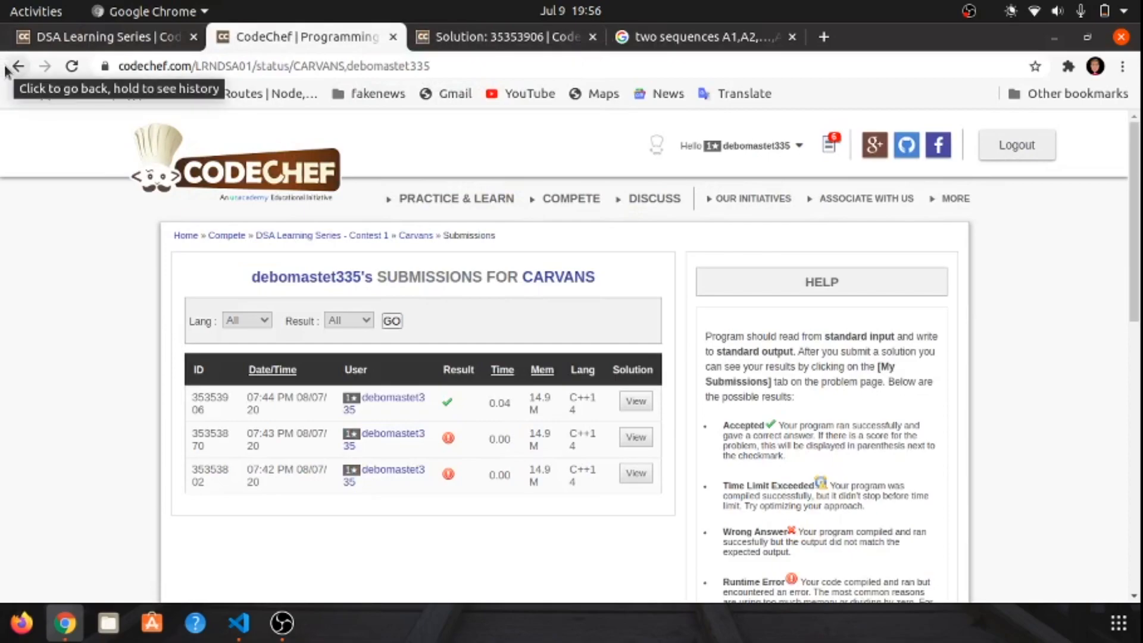
{"action": "left_click", "coordinate": [15, 65]}
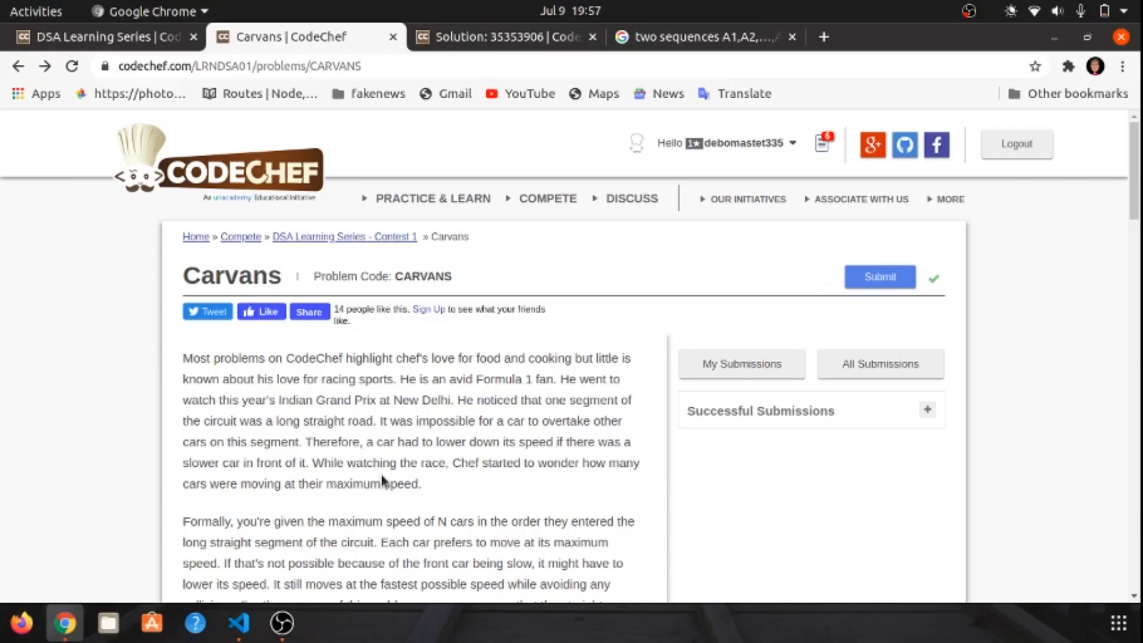
{"action": "mouse_move", "coordinate": [927, 155]}
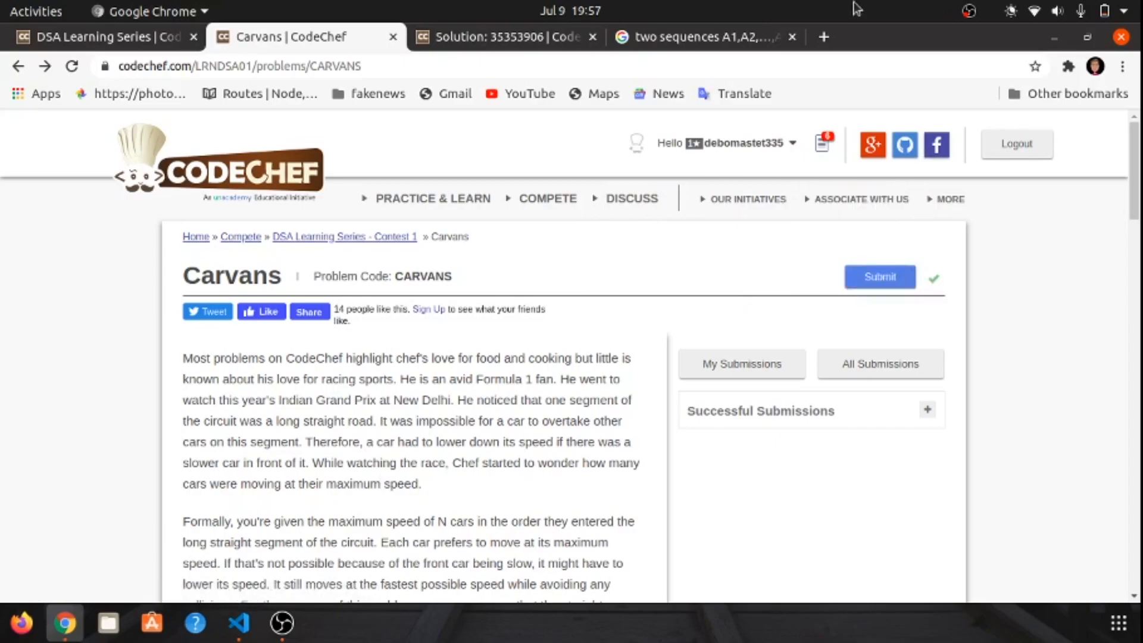
{"action": "mouse_move", "coordinate": [975, 9]}
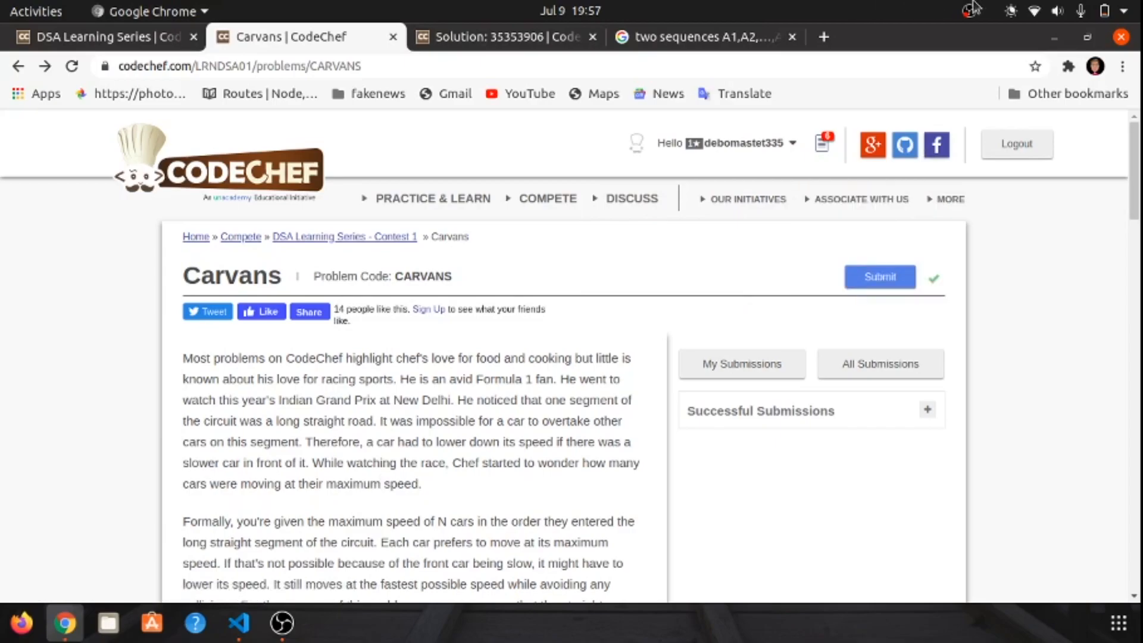
{"action": "left_click", "coordinate": [973, 11]}
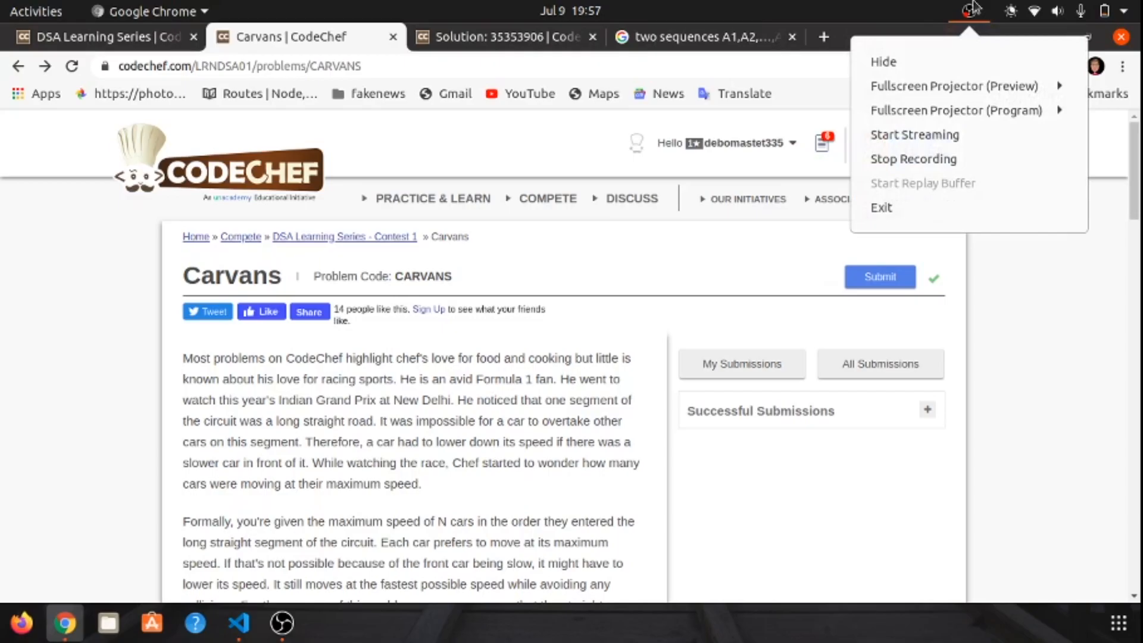